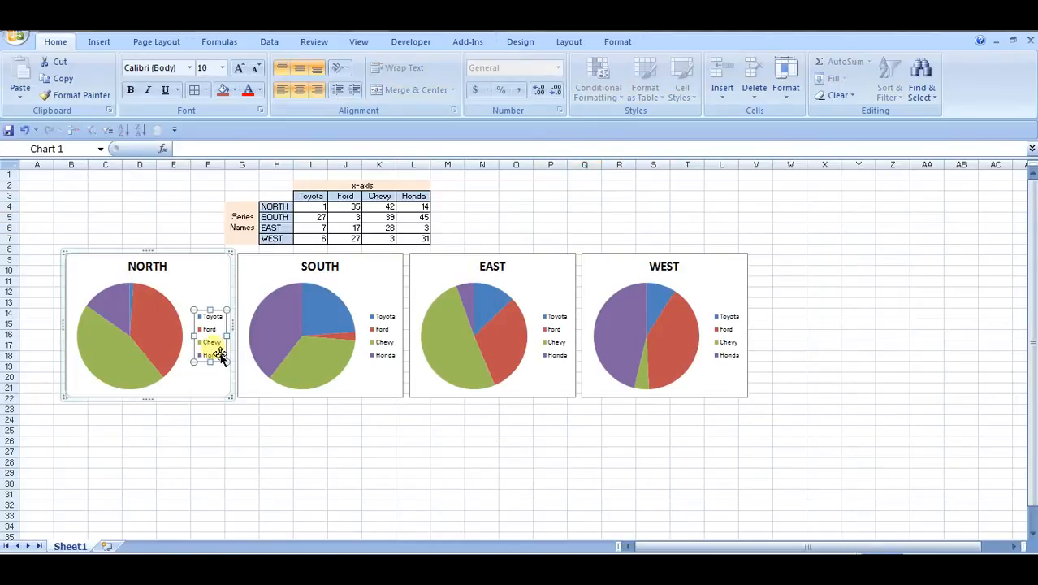
pyautogui.moveTo(221, 383)
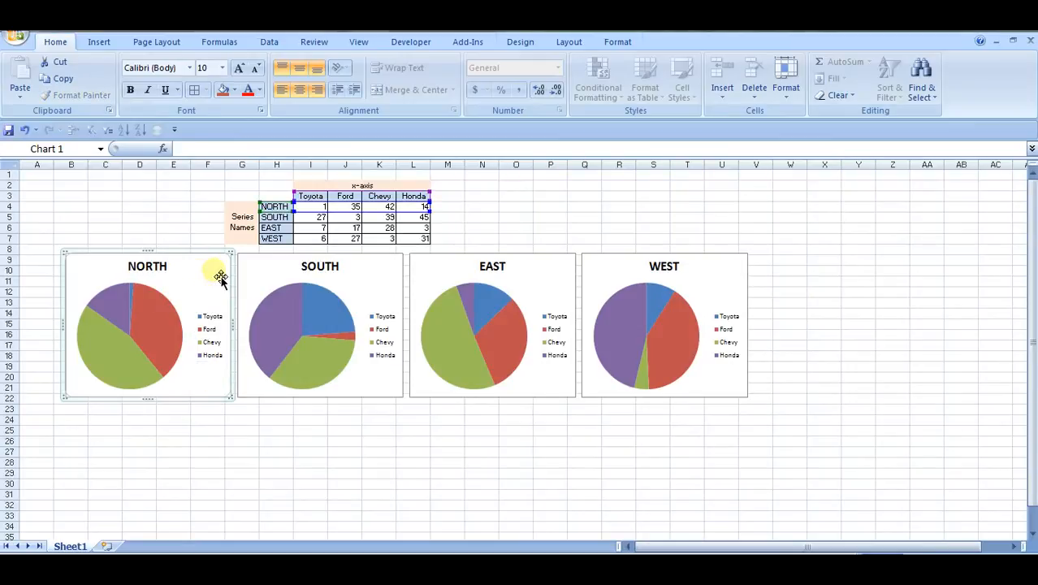
# Select corner cell H3 and extend down over the region names NORTH through WEST
pyautogui.click(318, 333)
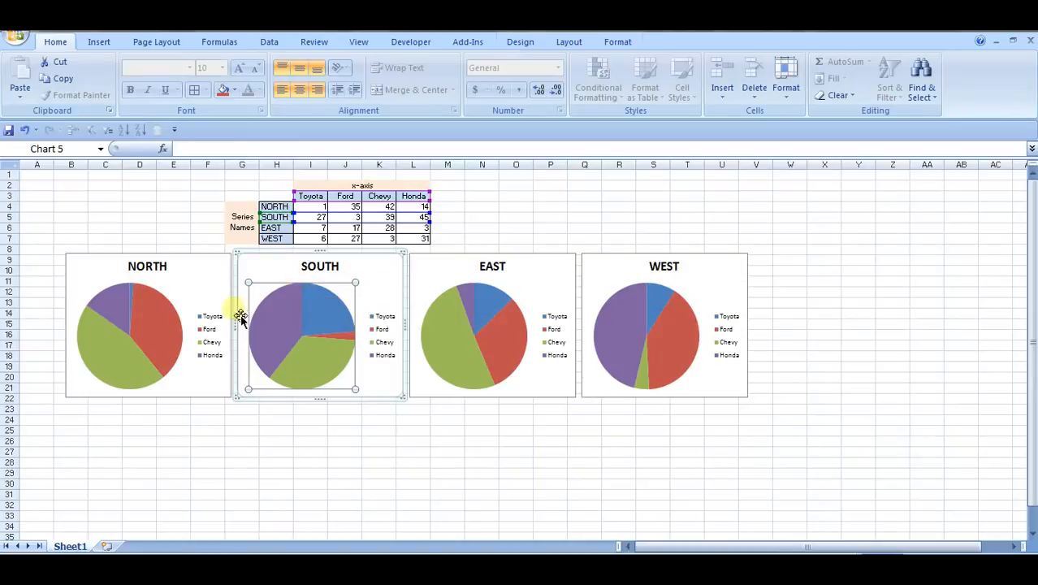
pyautogui.moveTo(212, 292)
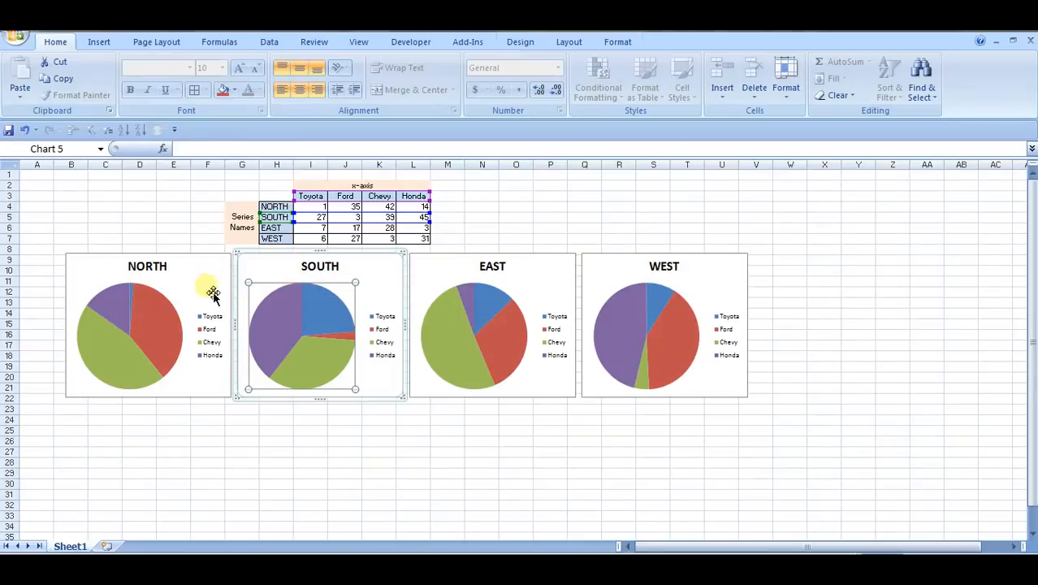
pyautogui.moveTo(587, 299)
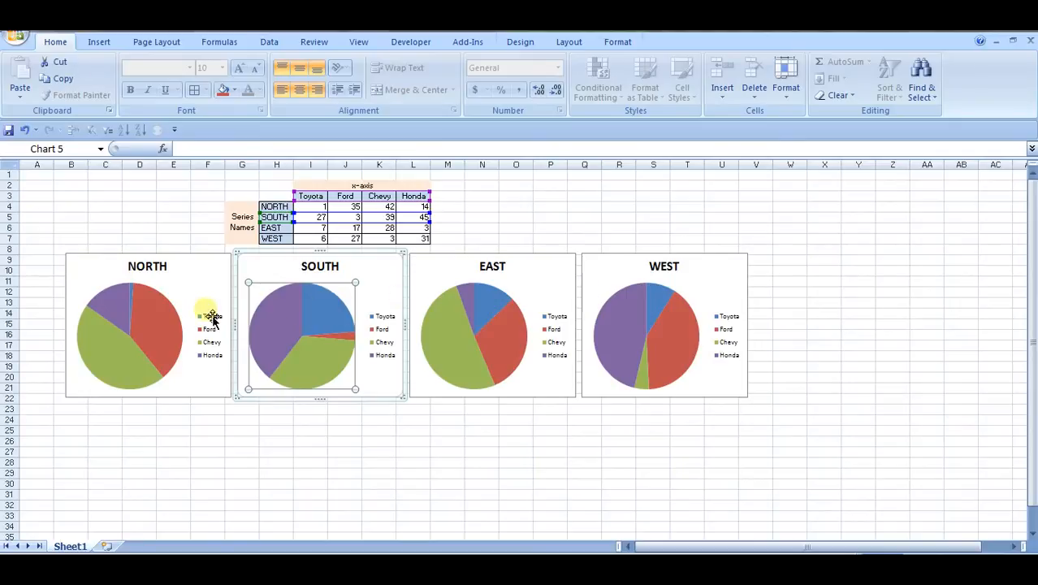
pyautogui.moveTo(120, 339)
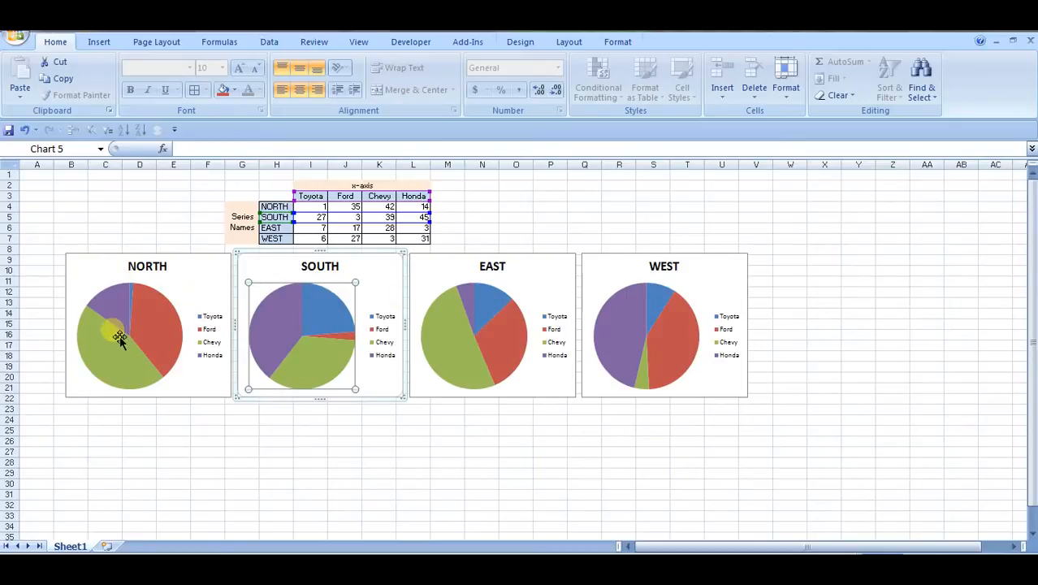
pyautogui.moveTo(614, 307)
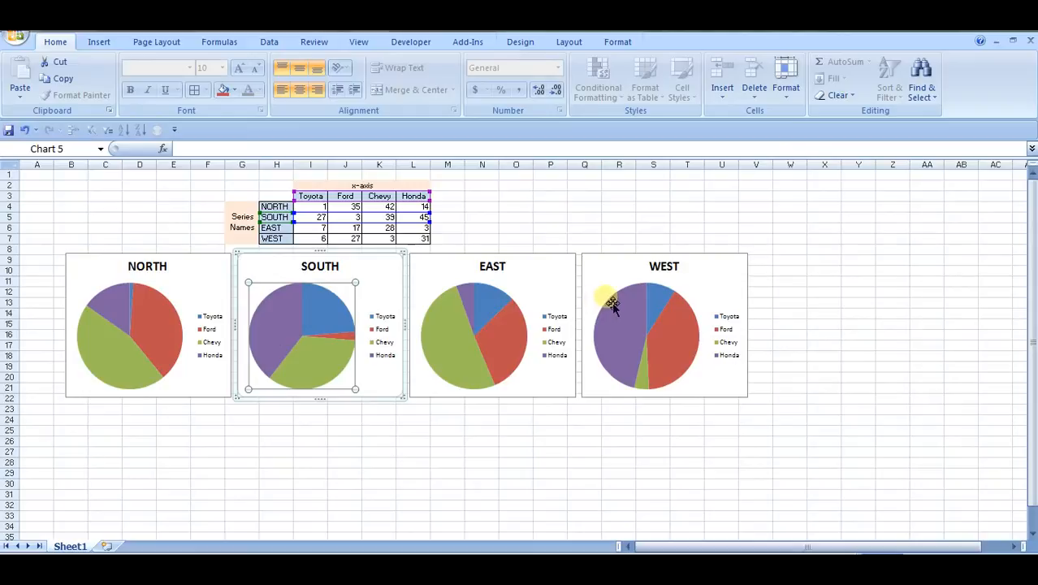
pyautogui.moveTo(569, 315)
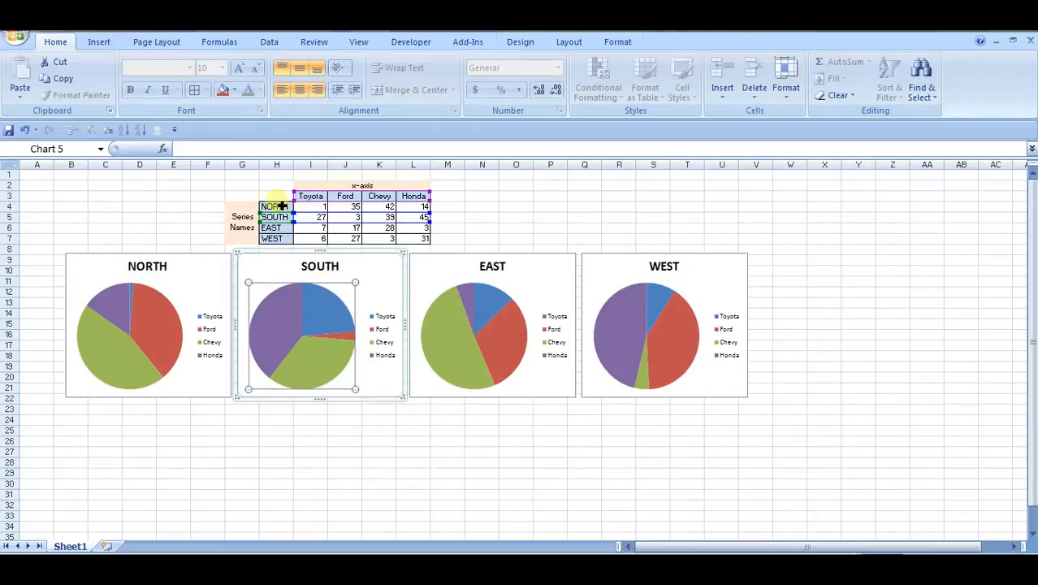
pyautogui.click(276, 195)
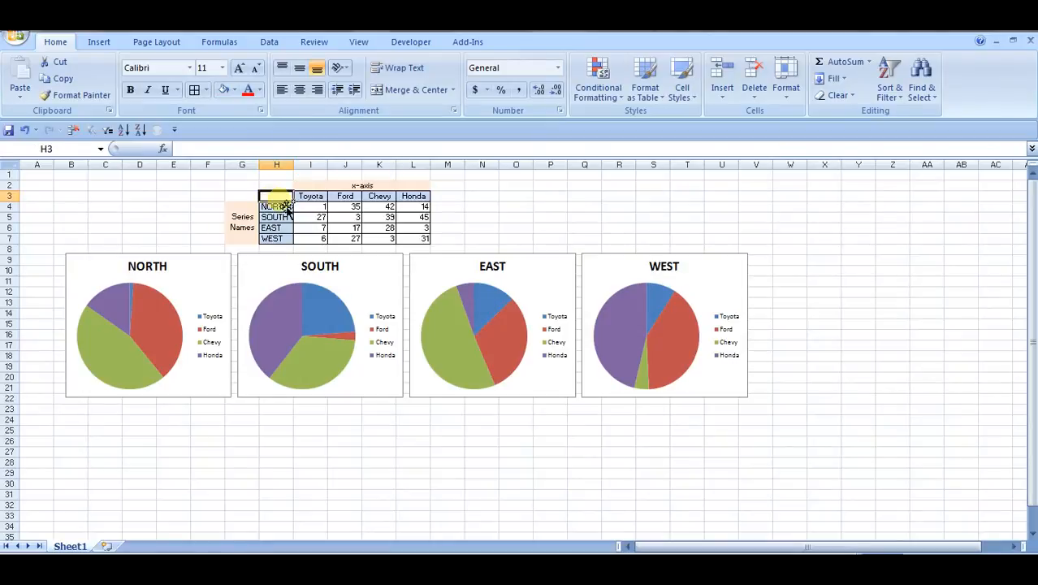
pyautogui.moveTo(276, 205); pyautogui.dragTo(276, 237)
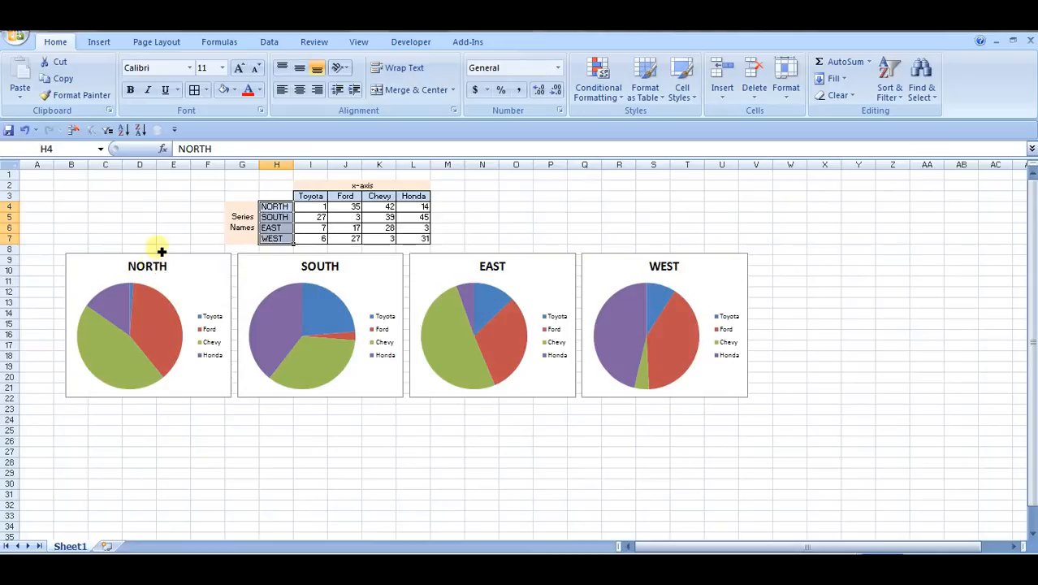
pyautogui.moveTo(653, 290)
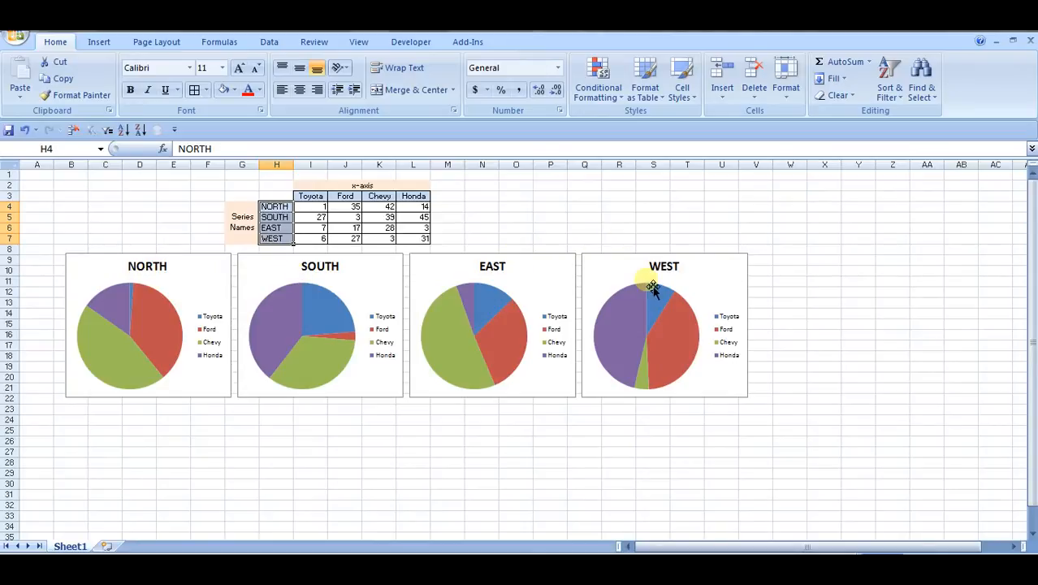
pyautogui.click(310, 195)
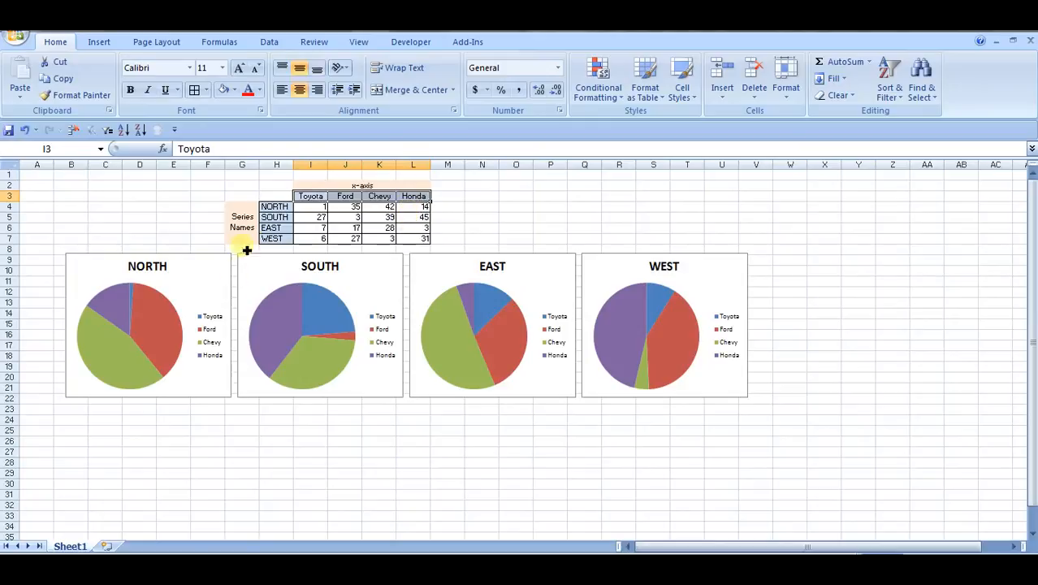
# Widen the selection to cover the product headers and all sales figures through the last WEST value
pyautogui.moveTo(276, 207); pyautogui.dragTo(423, 237)
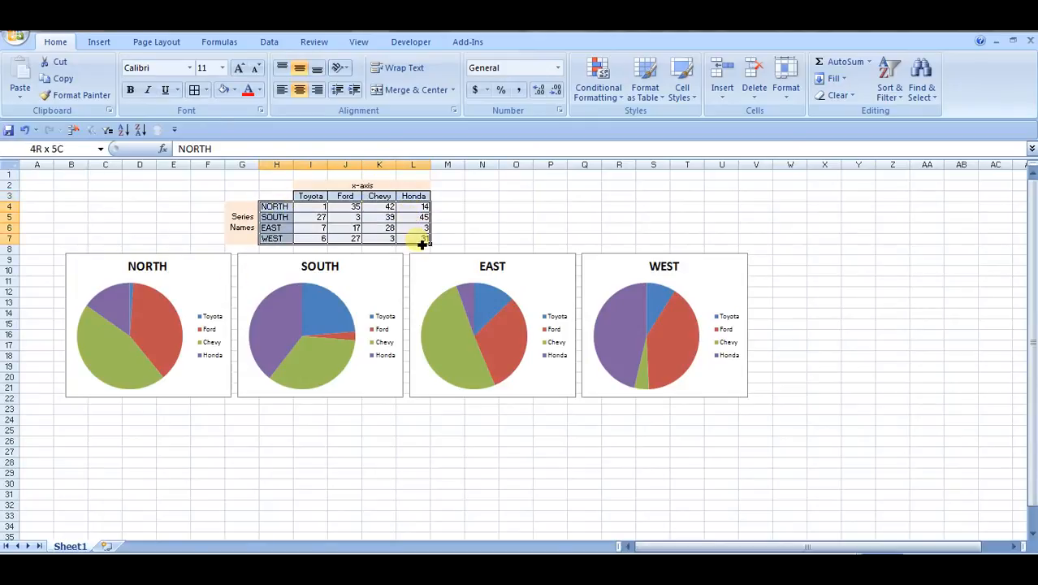
pyautogui.click(310, 207)
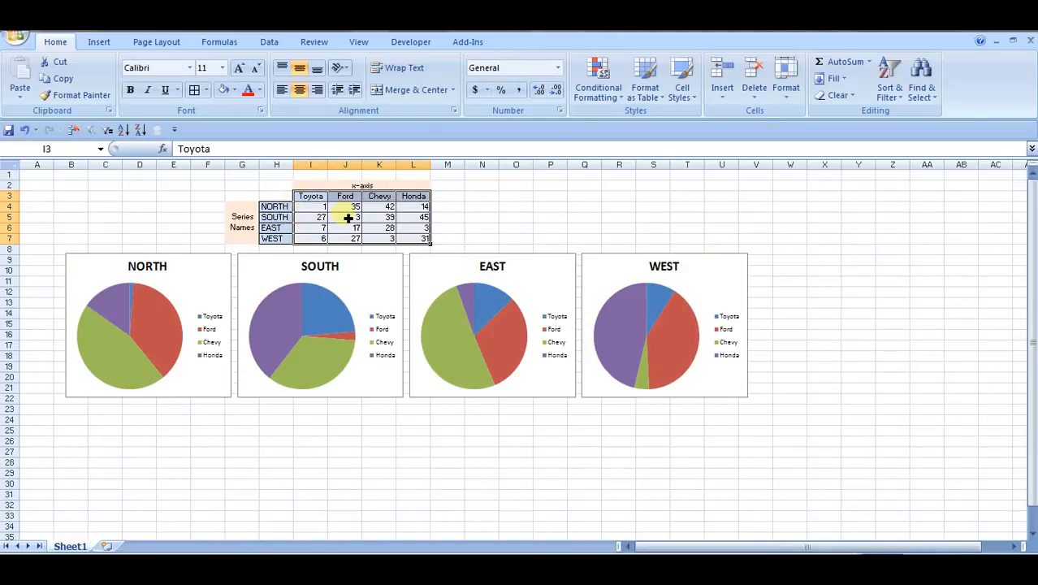
pyautogui.moveTo(310, 195); pyautogui.dragTo(413, 195)
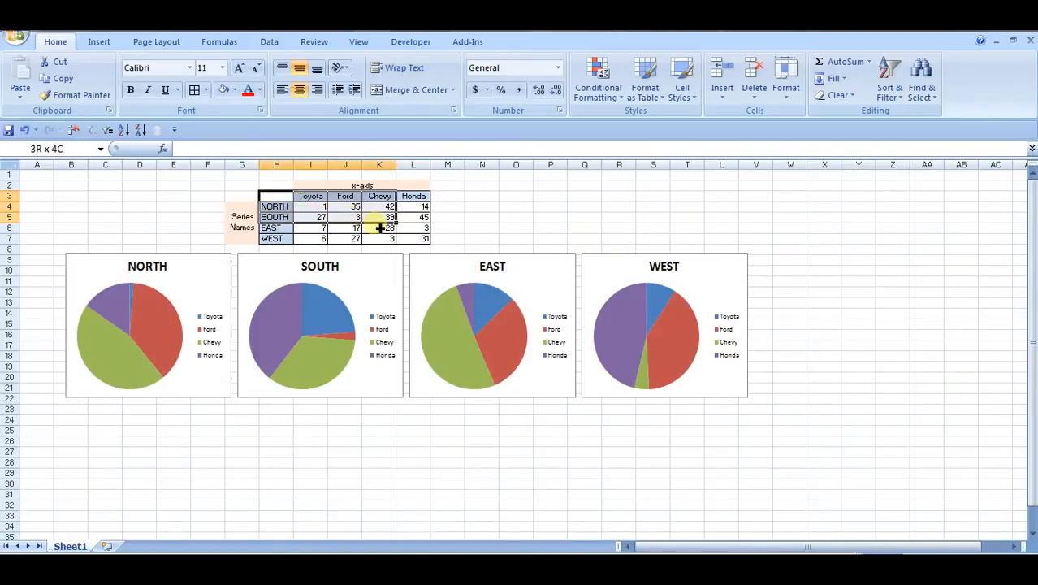
pyautogui.click(412, 237)
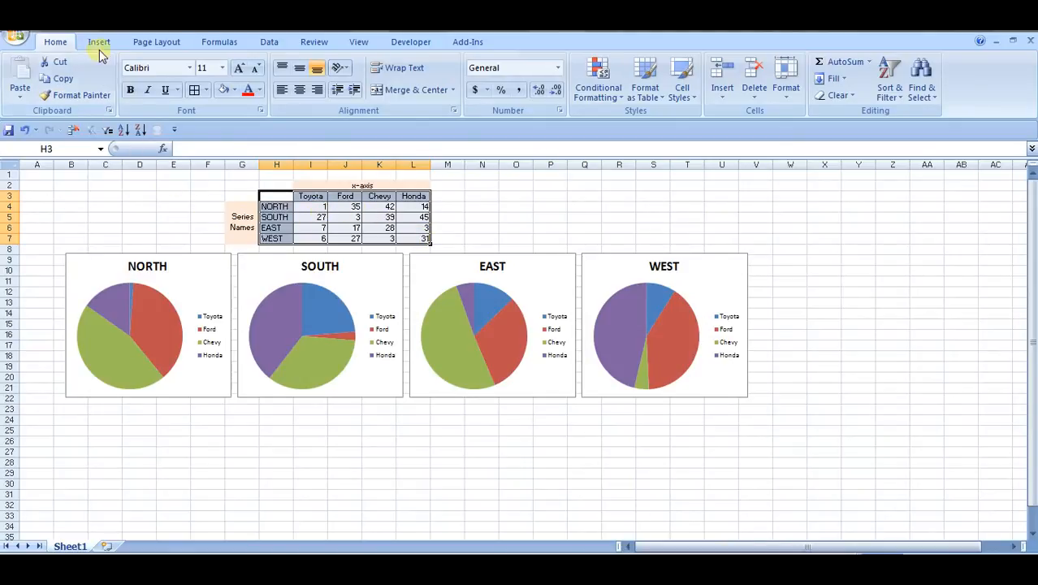
# Insert a 100% Stacked Column chart and move it down over the South pie chart
pyautogui.click(99, 42)
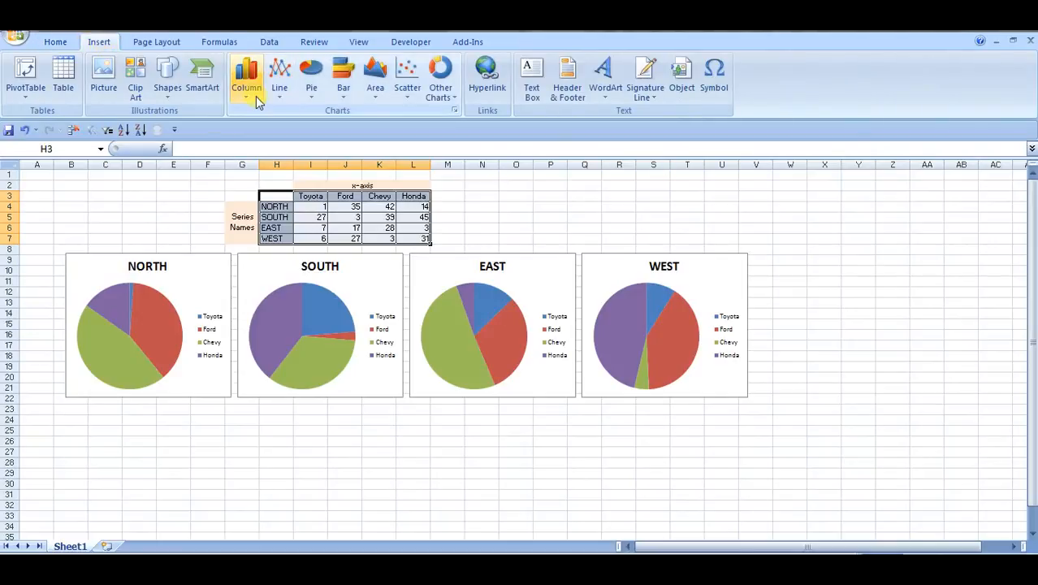
pyautogui.click(247, 78)
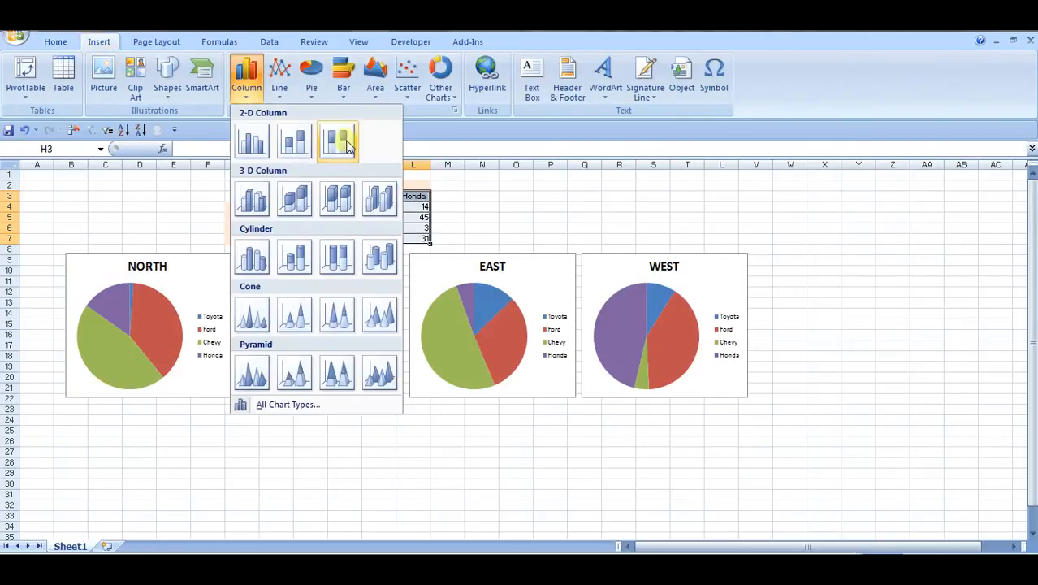
pyautogui.moveTo(338, 143)
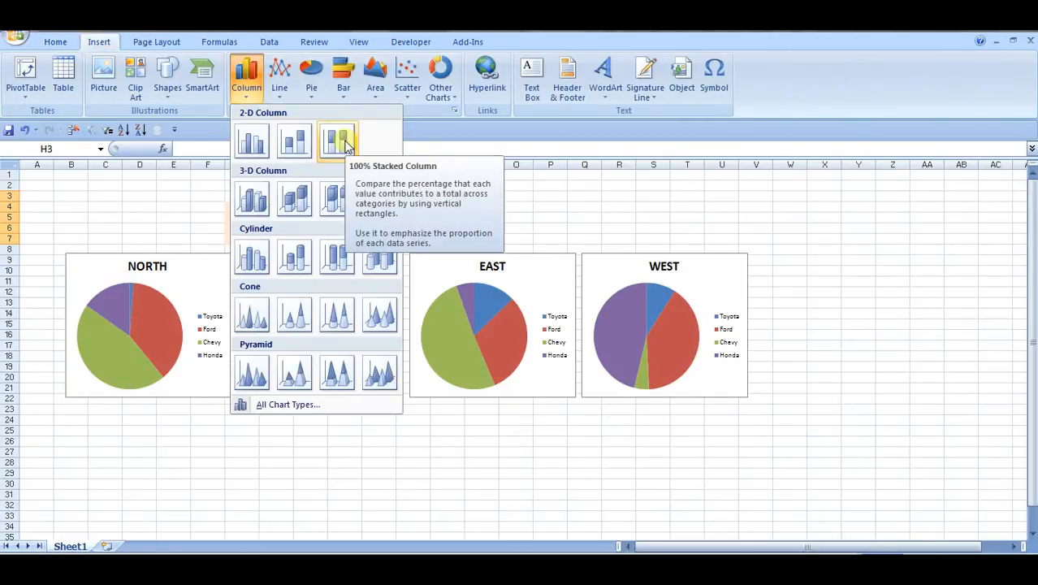
pyautogui.click(336, 139)
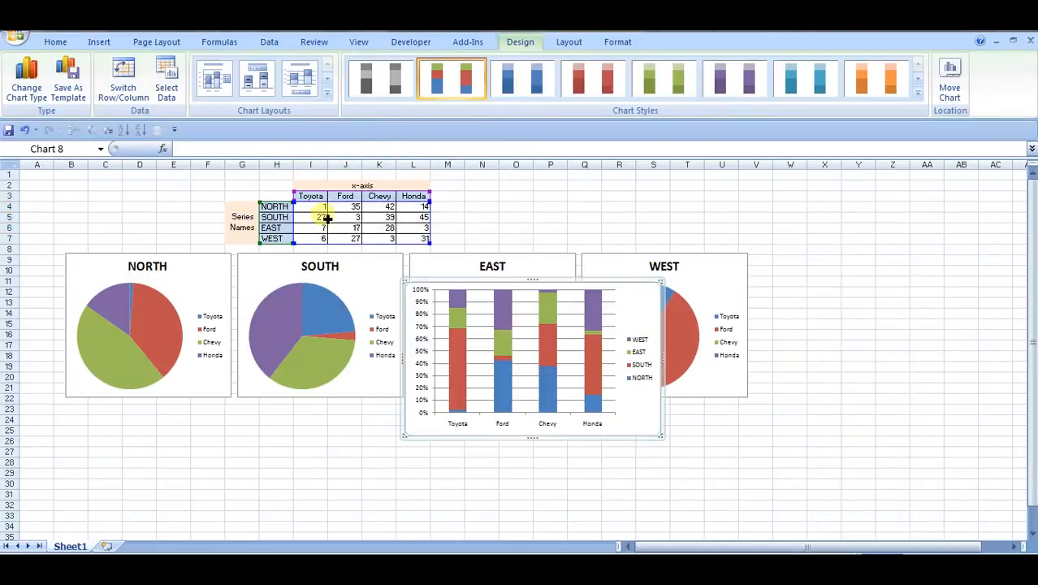
pyautogui.moveTo(579, 289)
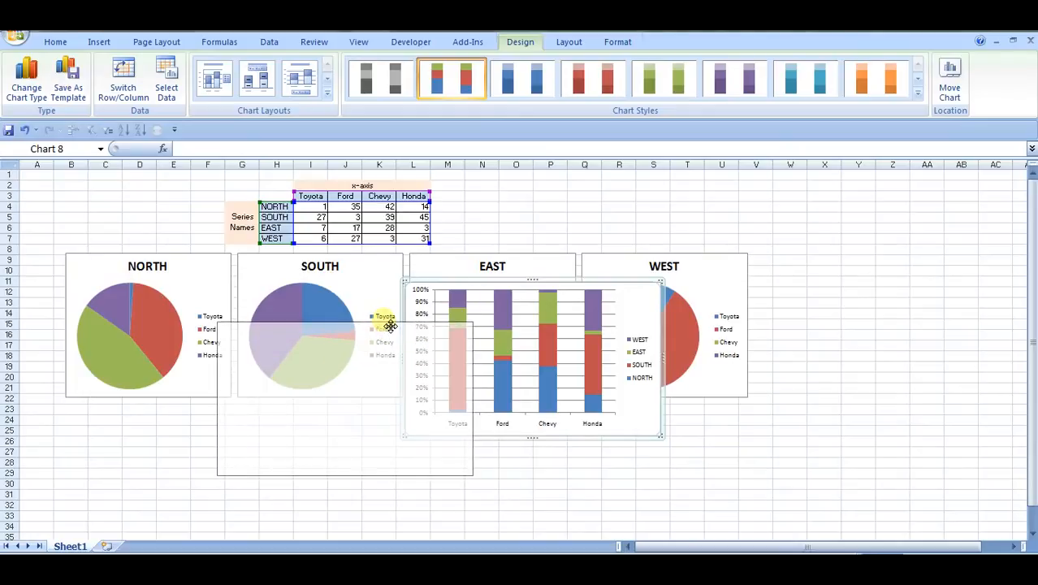
pyautogui.moveTo(533, 357); pyautogui.dragTo(341, 430)
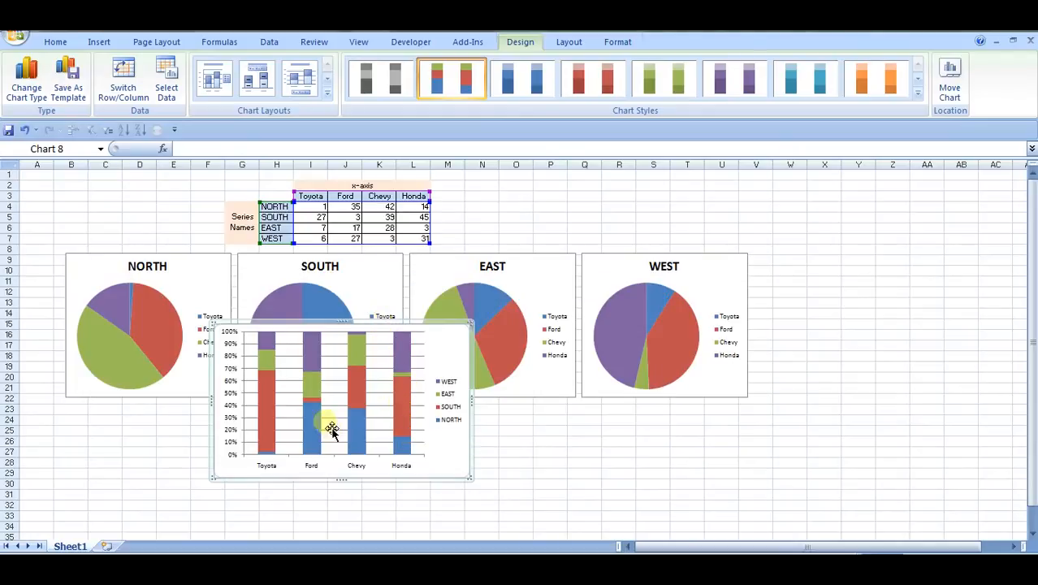
pyautogui.moveTo(422, 477)
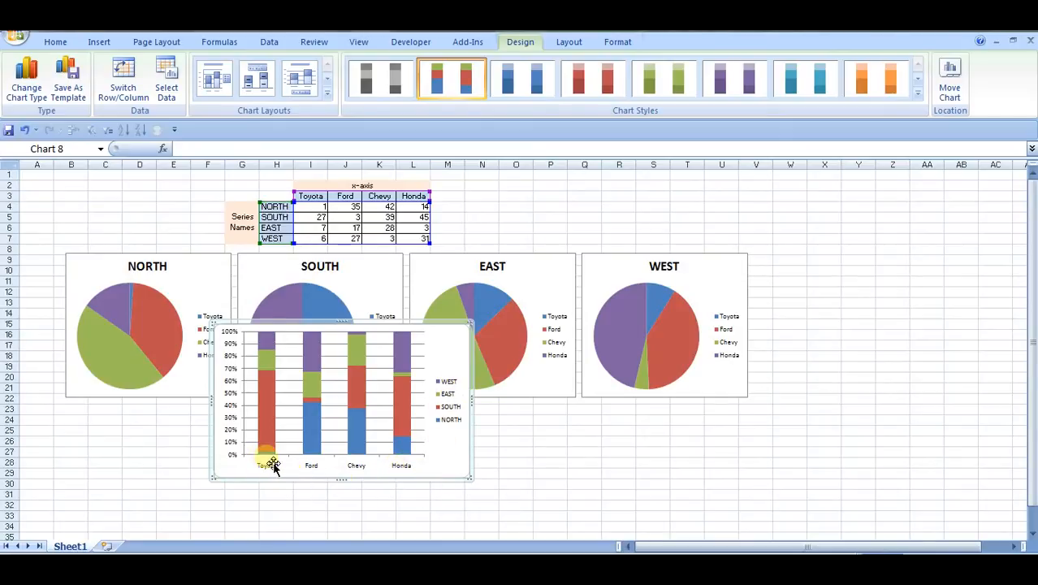
pyautogui.moveTo(234, 474)
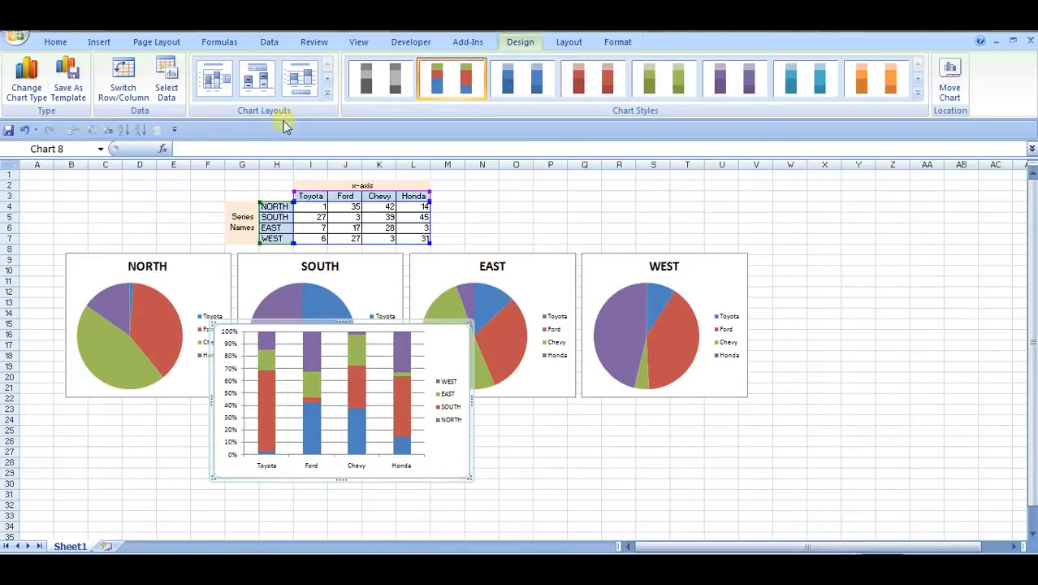
pyautogui.moveTo(471, 359)
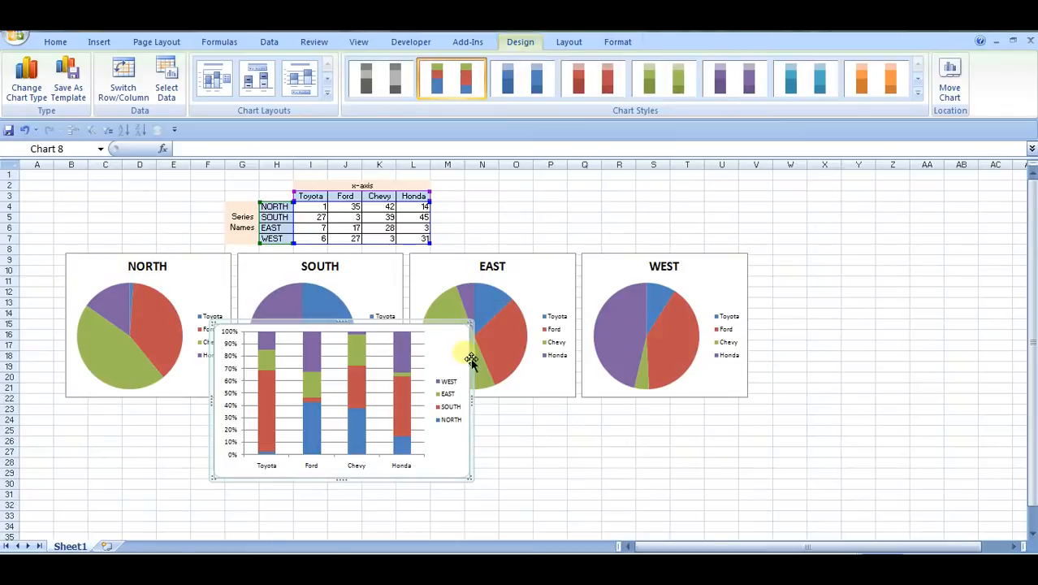
pyautogui.moveTo(618, 42)
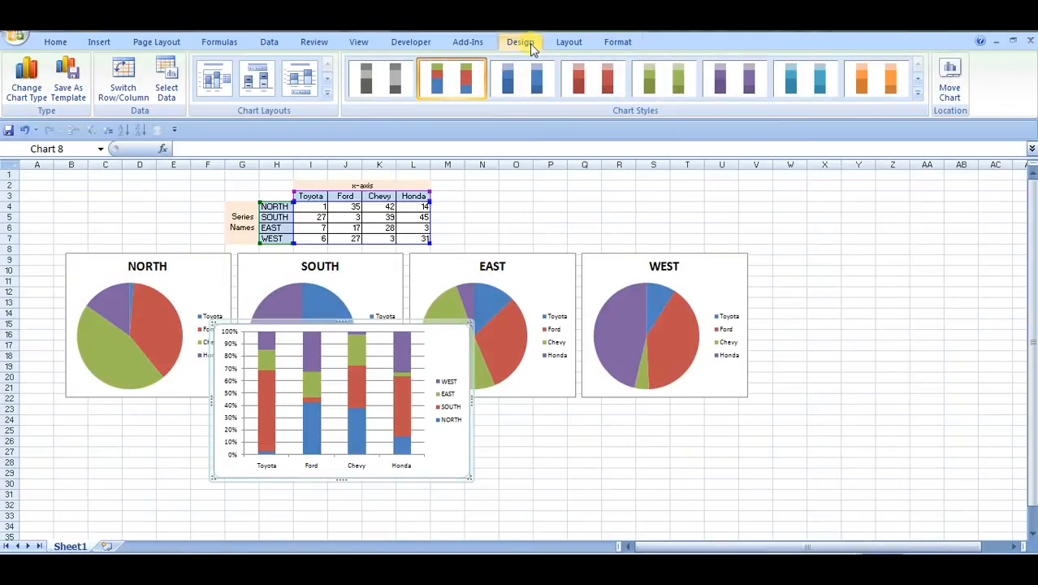
pyautogui.moveTo(123, 81)
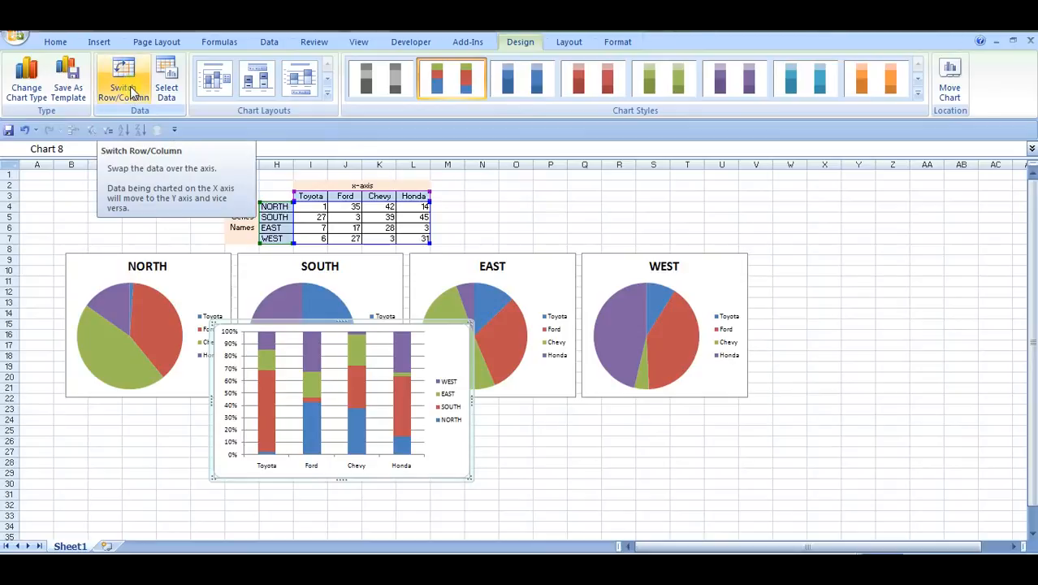
# Switch rows/columns so regions are categories, then move the chart below the pie charts
pyautogui.click(124, 78)
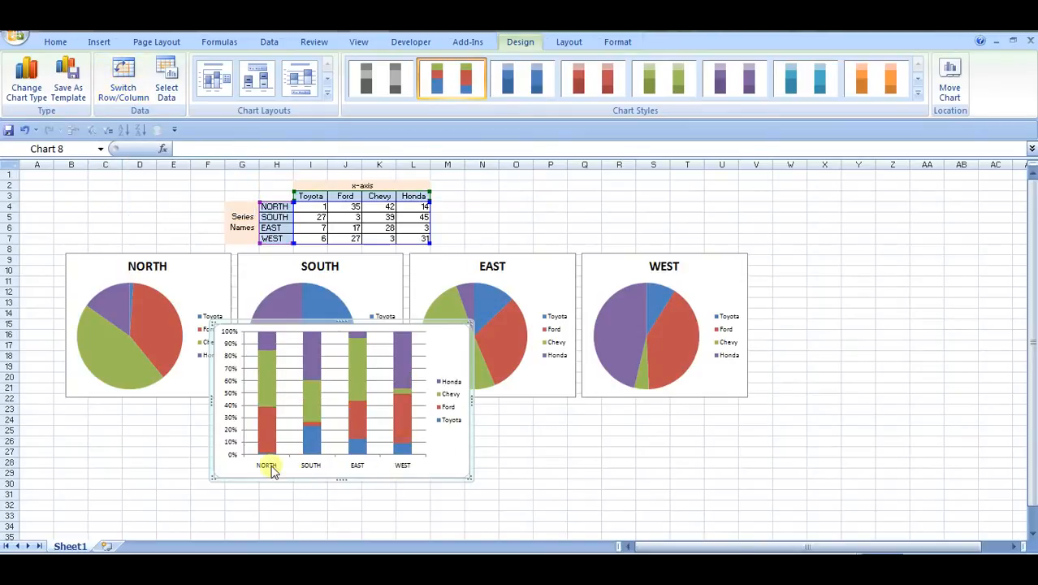
pyautogui.moveTo(426, 474)
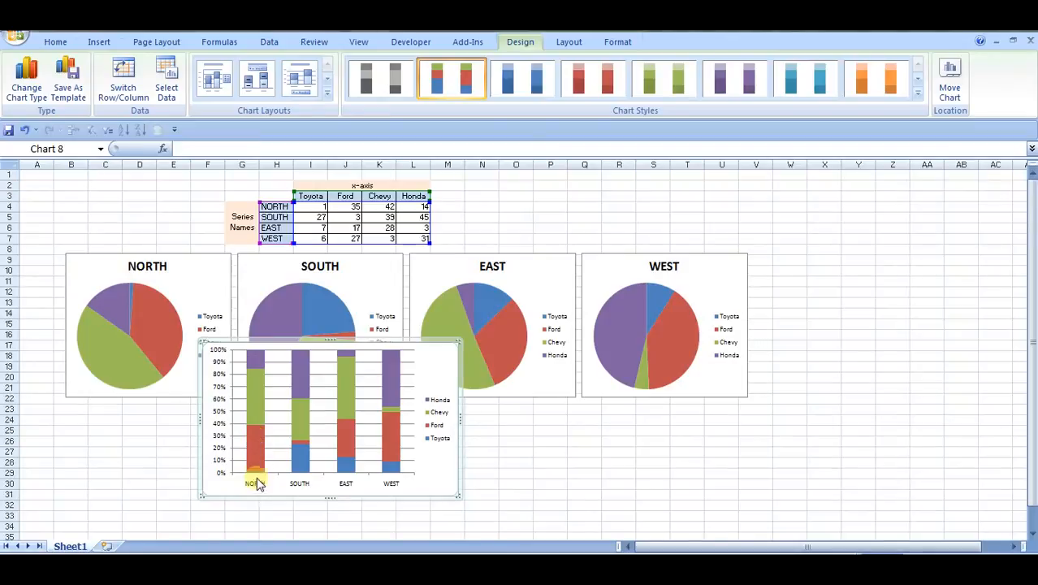
pyautogui.moveTo(456, 452)
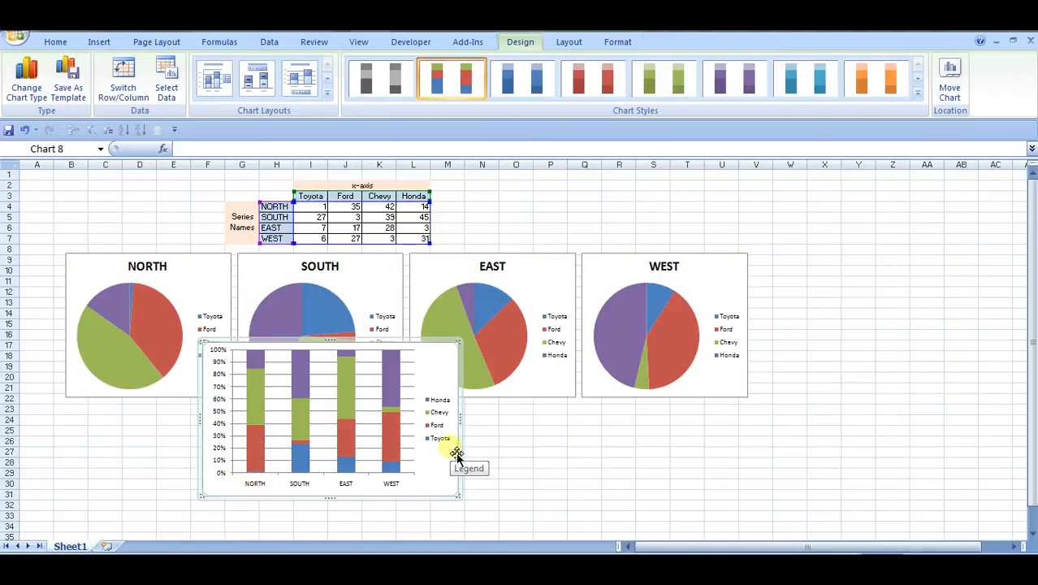
pyautogui.moveTo(329, 480)
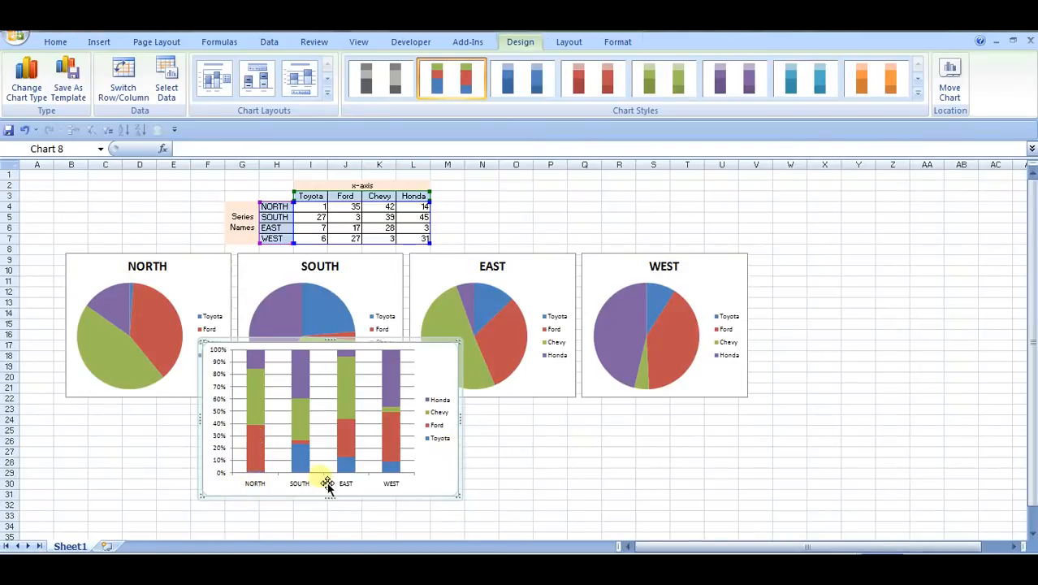
pyautogui.moveTo(257, 357)
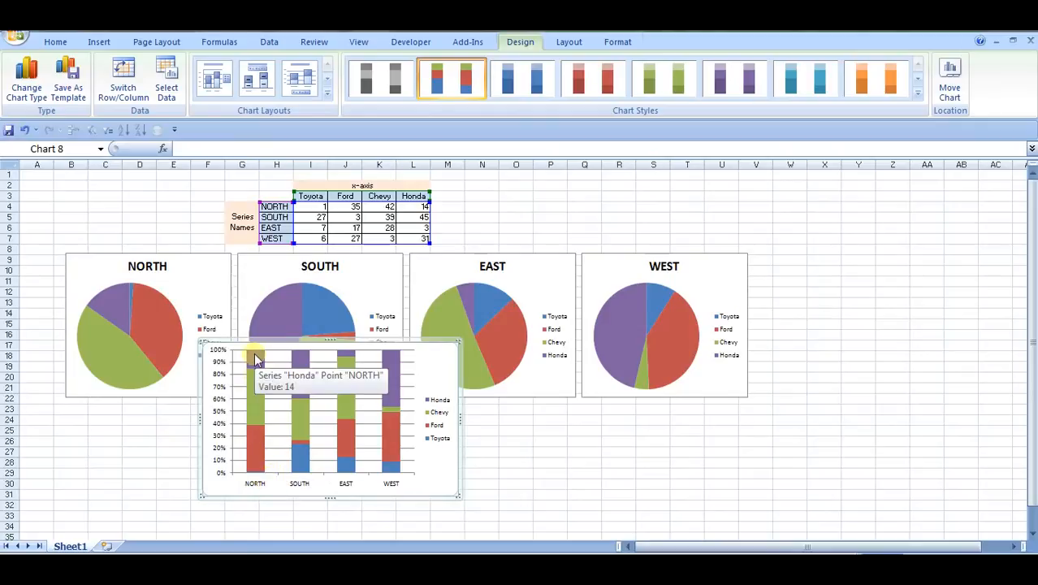
pyautogui.moveTo(257, 468)
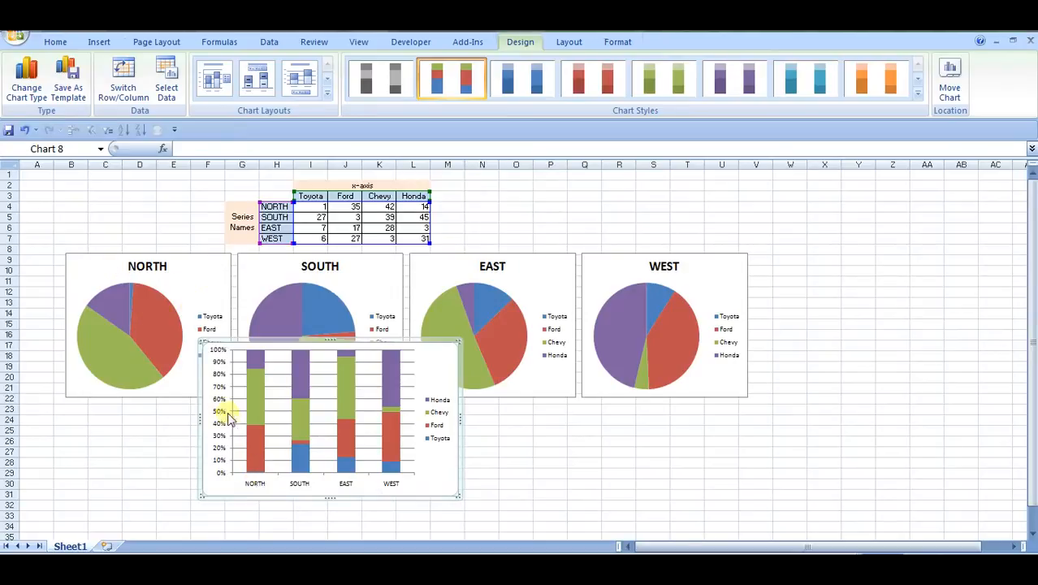
pyautogui.moveTo(259, 454)
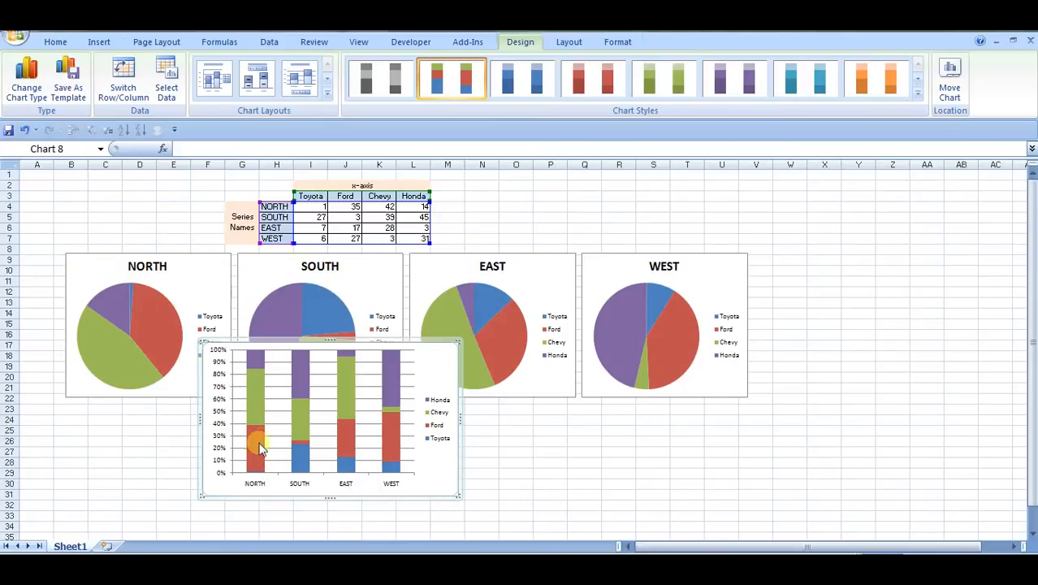
pyautogui.moveTo(294, 442)
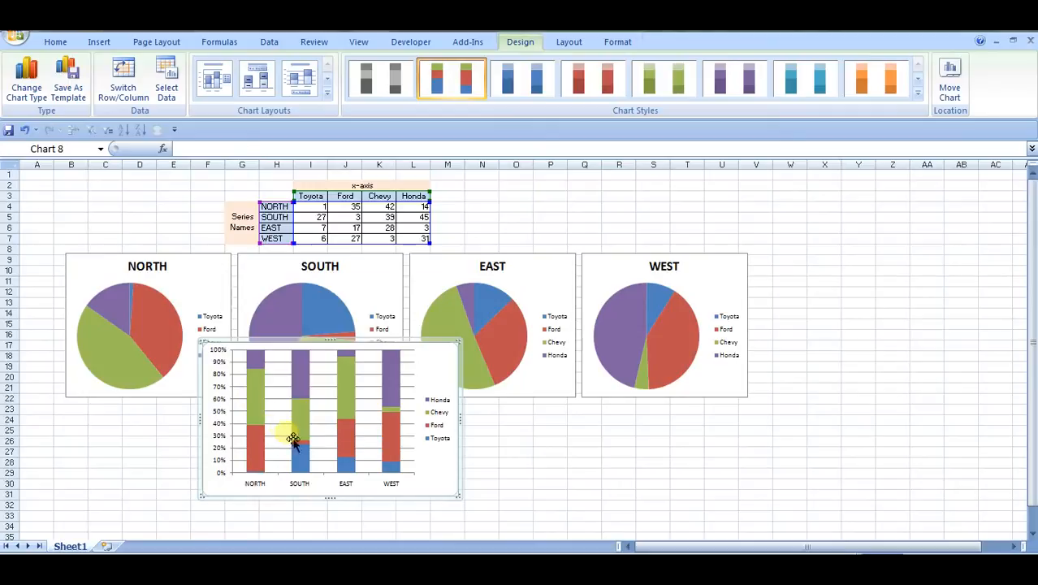
pyautogui.moveTo(415, 455)
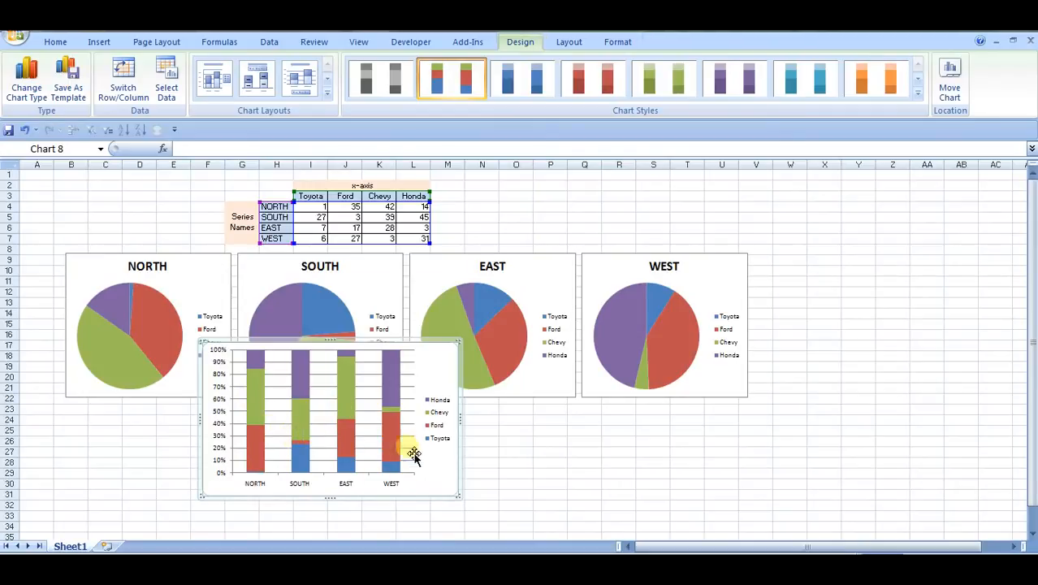
pyautogui.moveTo(402, 419)
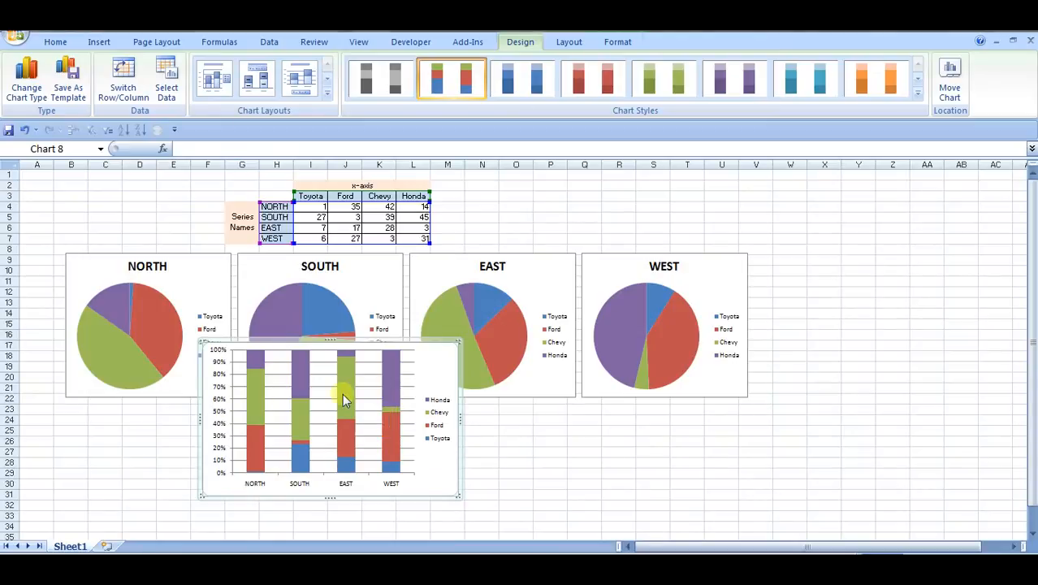
pyautogui.moveTo(318, 328)
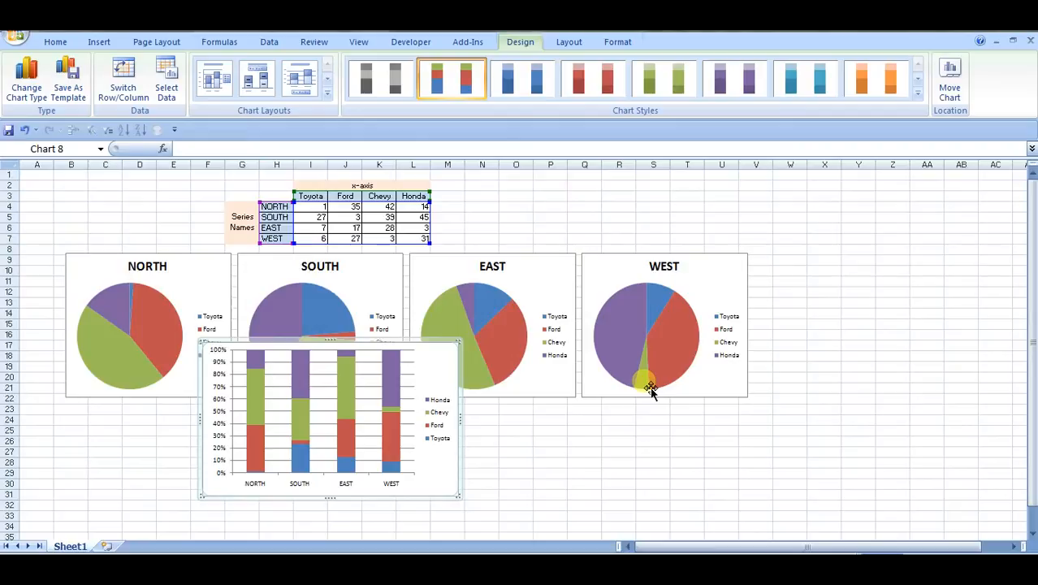
pyautogui.moveTo(316, 357)
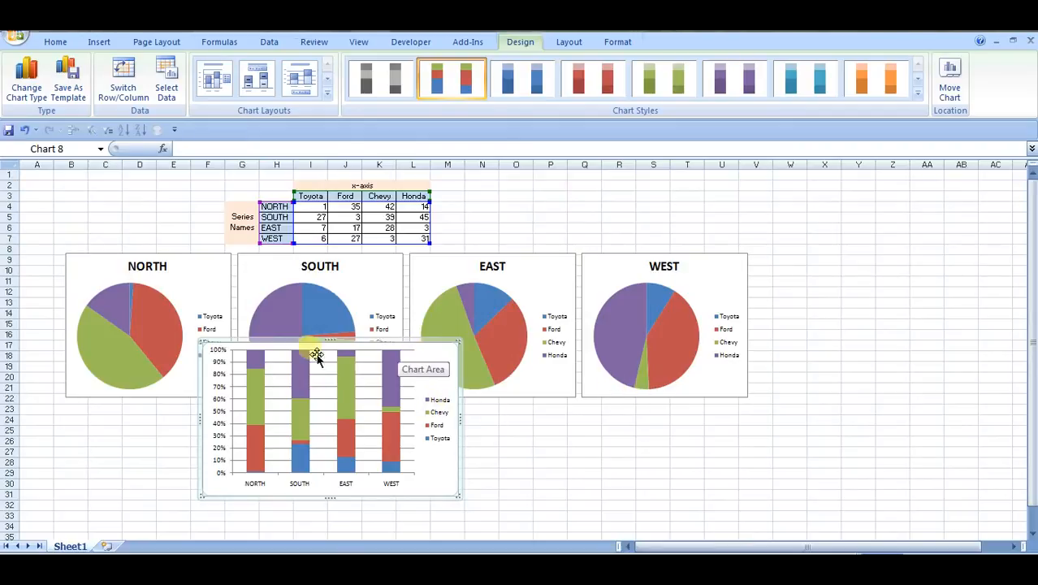
pyautogui.moveTo(650, 332)
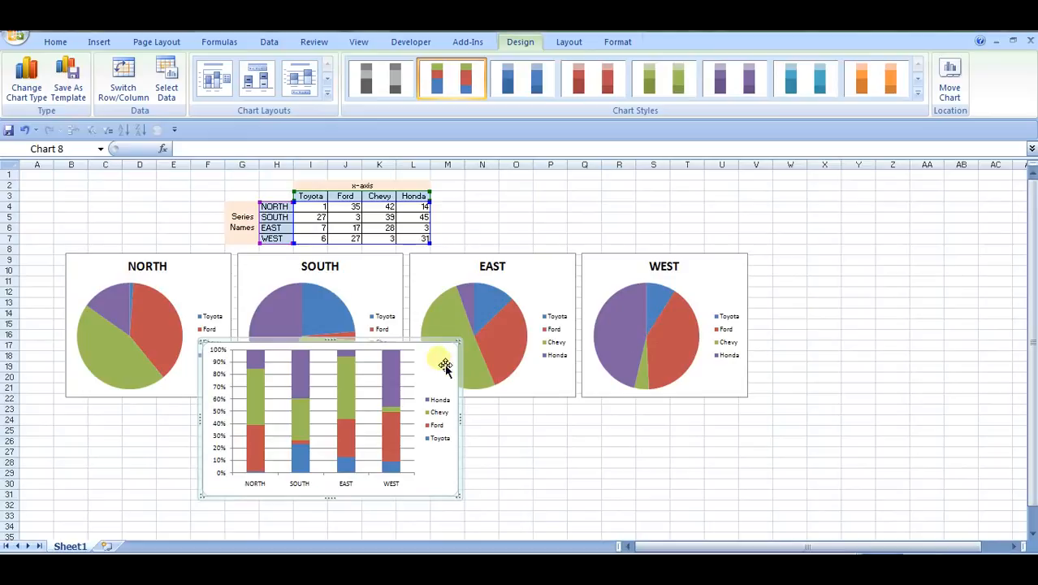
pyautogui.moveTo(445, 364)
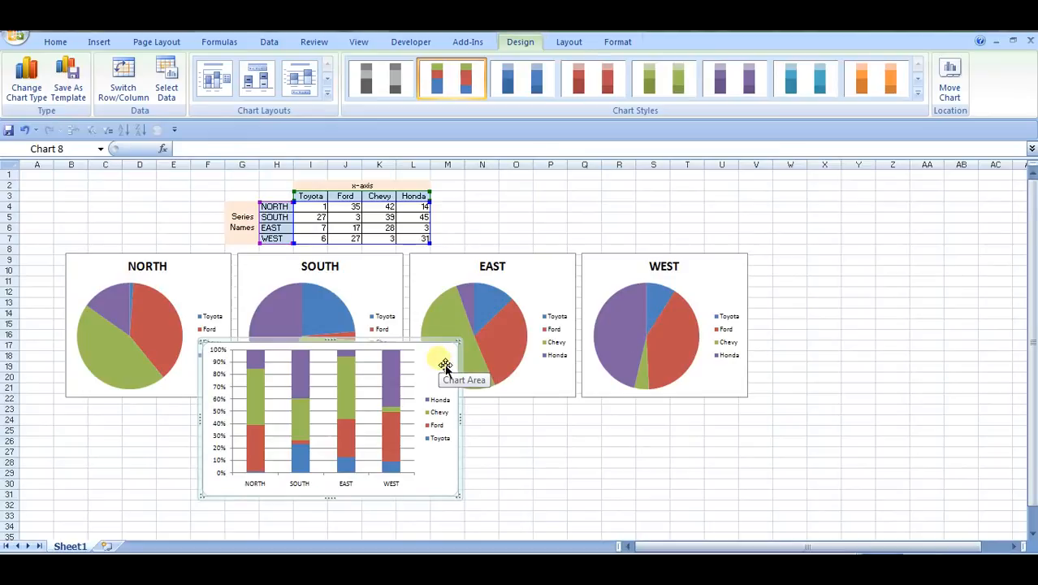
pyautogui.moveTo(284, 429)
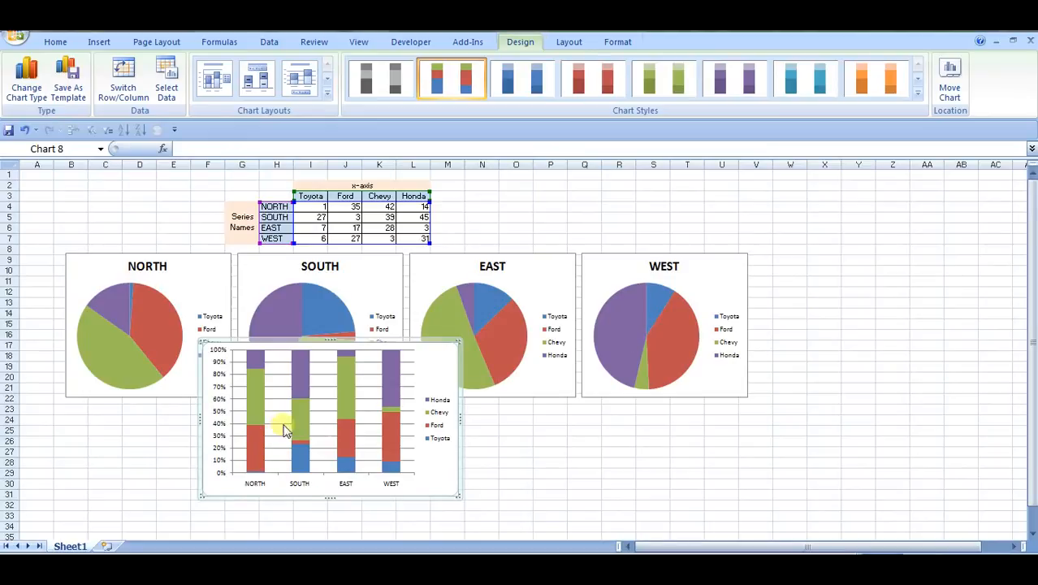
pyautogui.moveTo(307, 453)
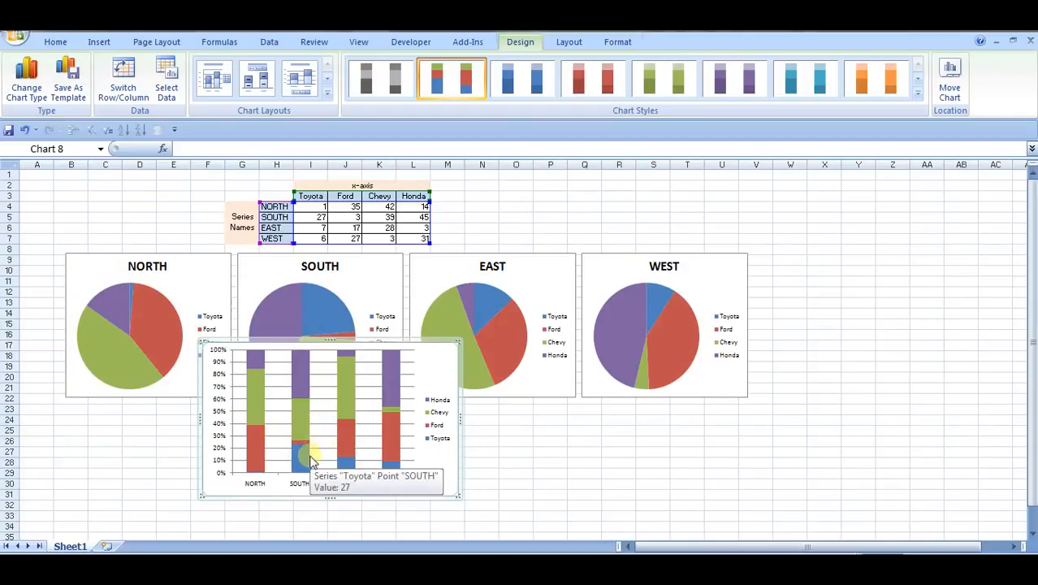
pyautogui.moveTo(328, 453)
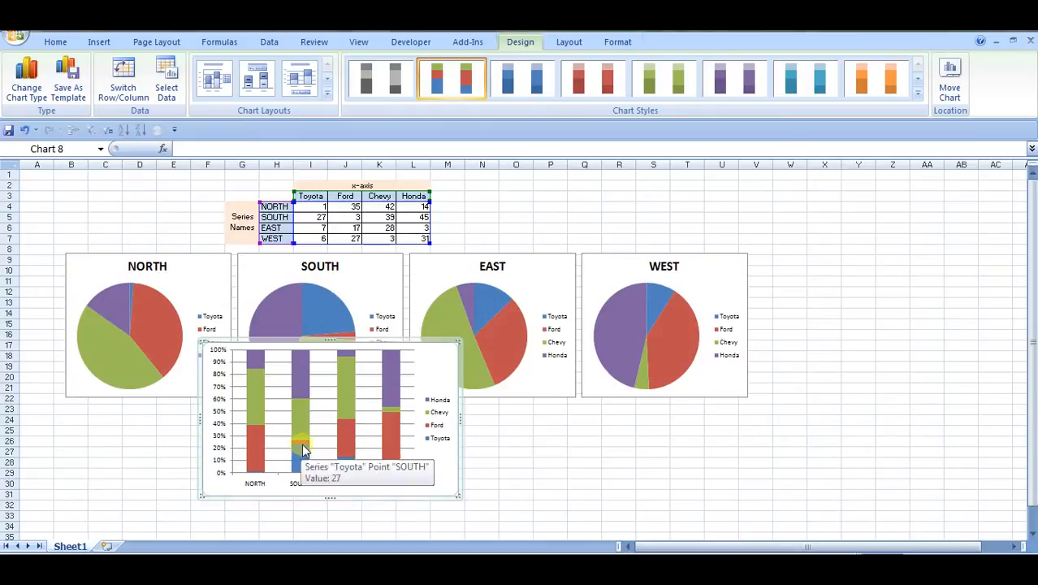
pyautogui.moveTo(306, 448)
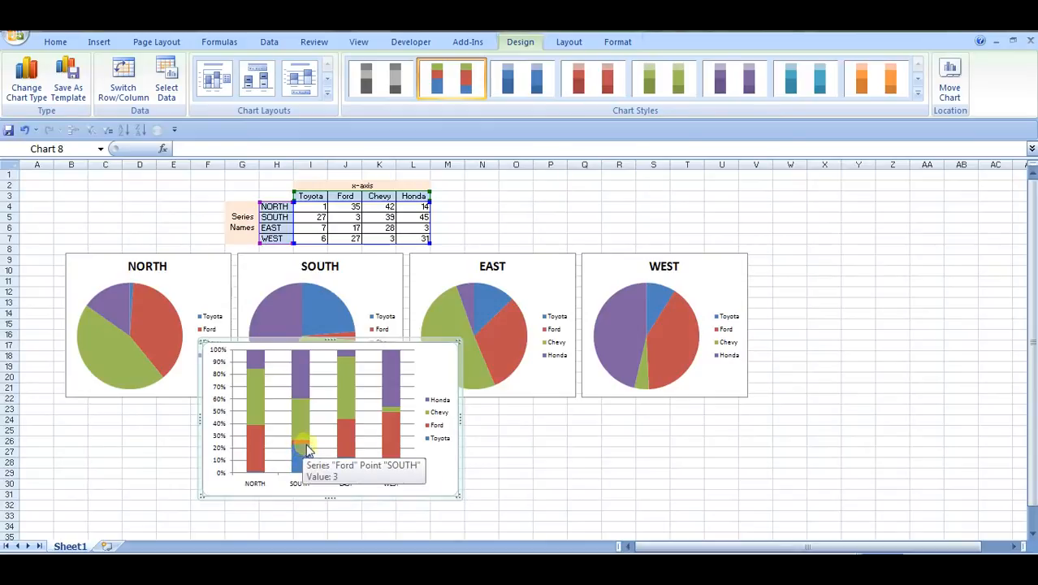
pyautogui.moveTo(366, 376)
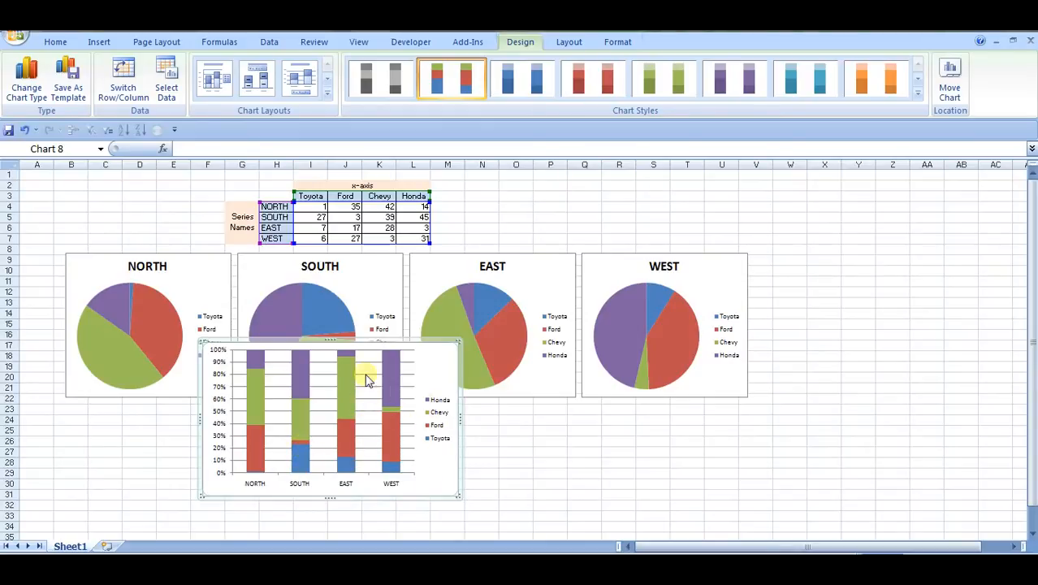
pyautogui.moveTo(431, 354)
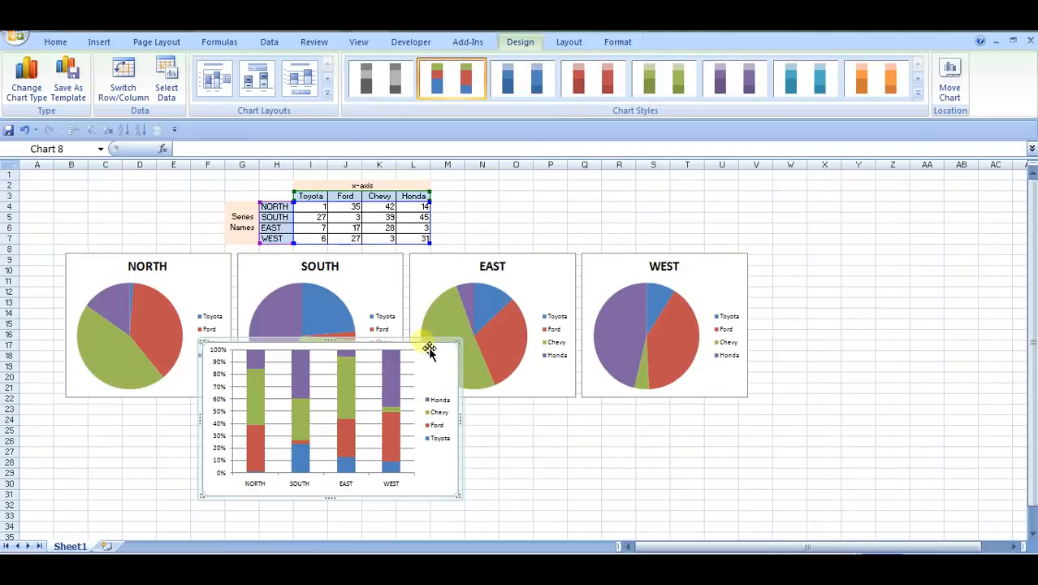
pyautogui.moveTo(428, 350); pyautogui.dragTo(292, 407)
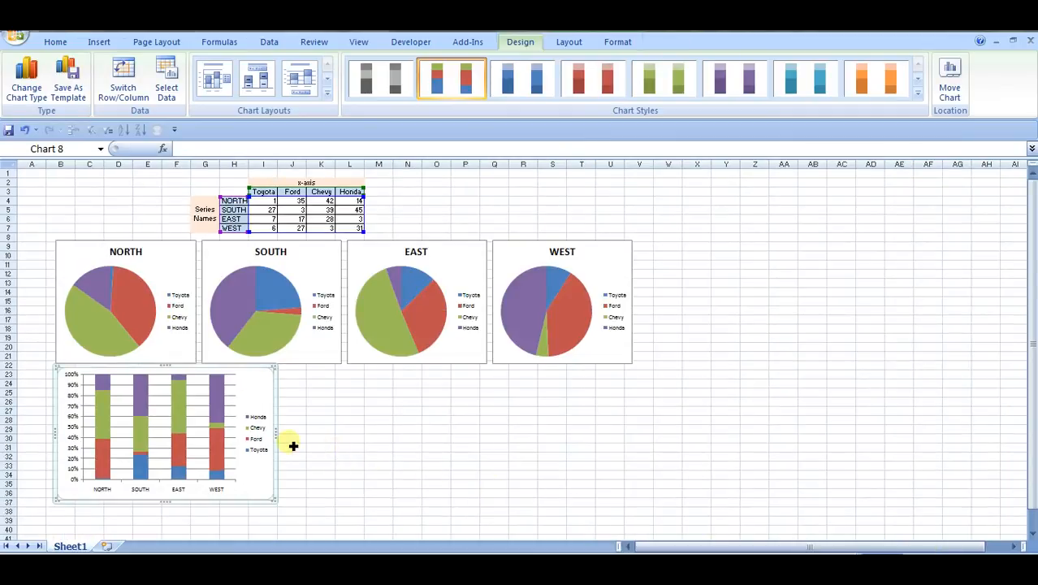
pyautogui.moveTo(257, 426)
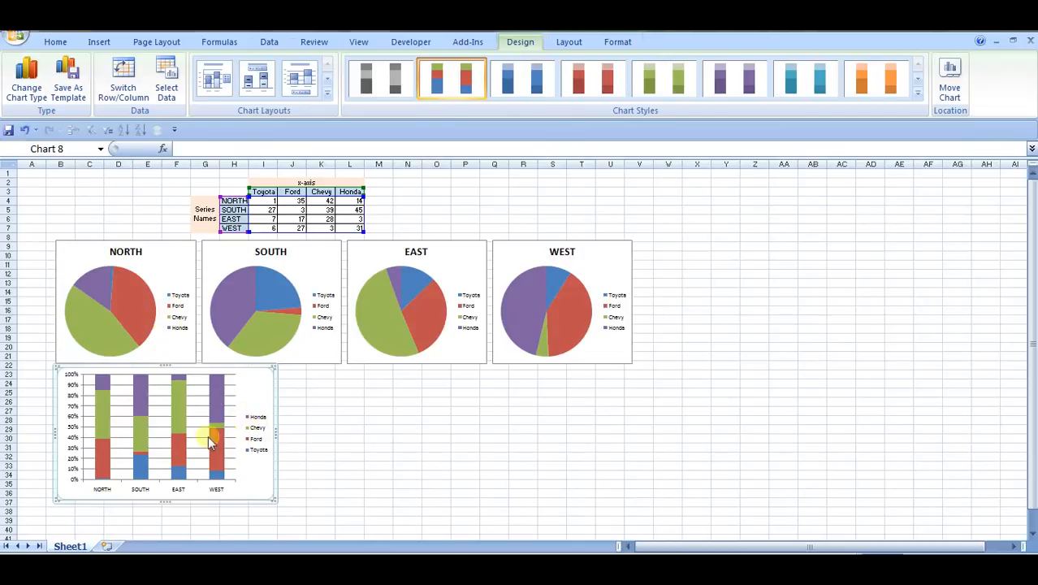
pyautogui.moveTo(72, 429)
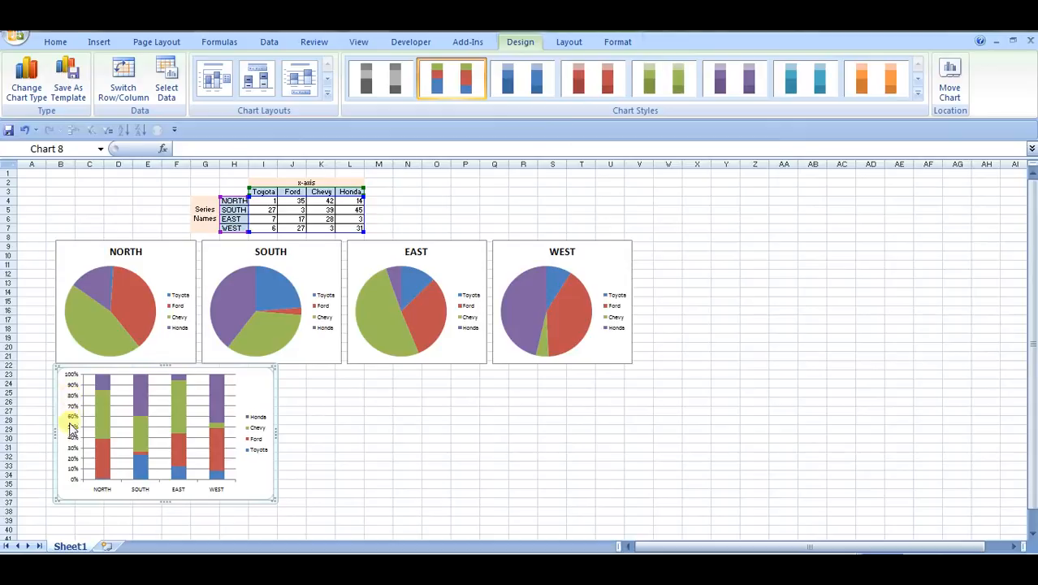
pyautogui.moveTo(111, 423)
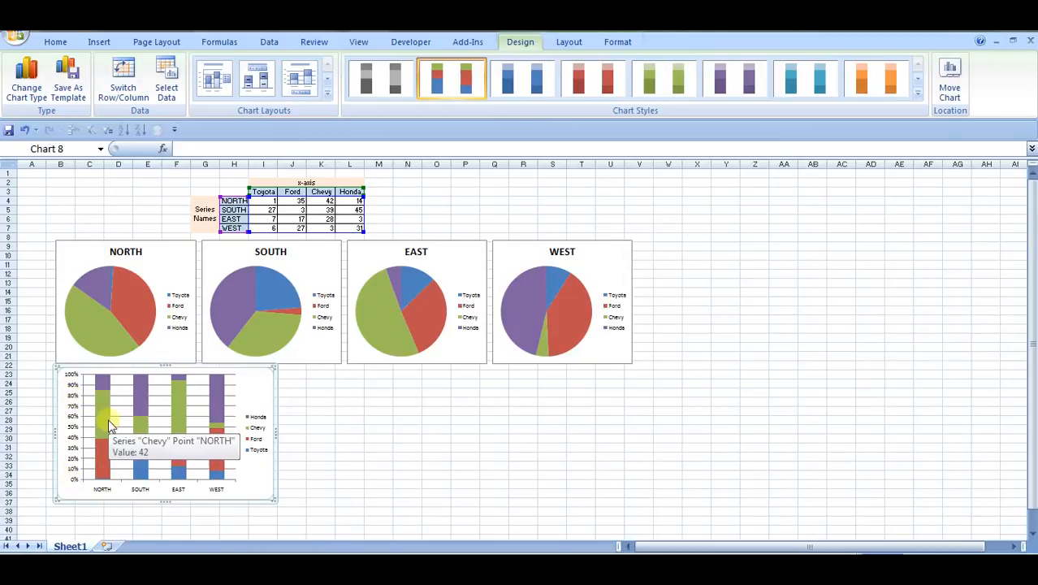
pyautogui.click(266, 402)
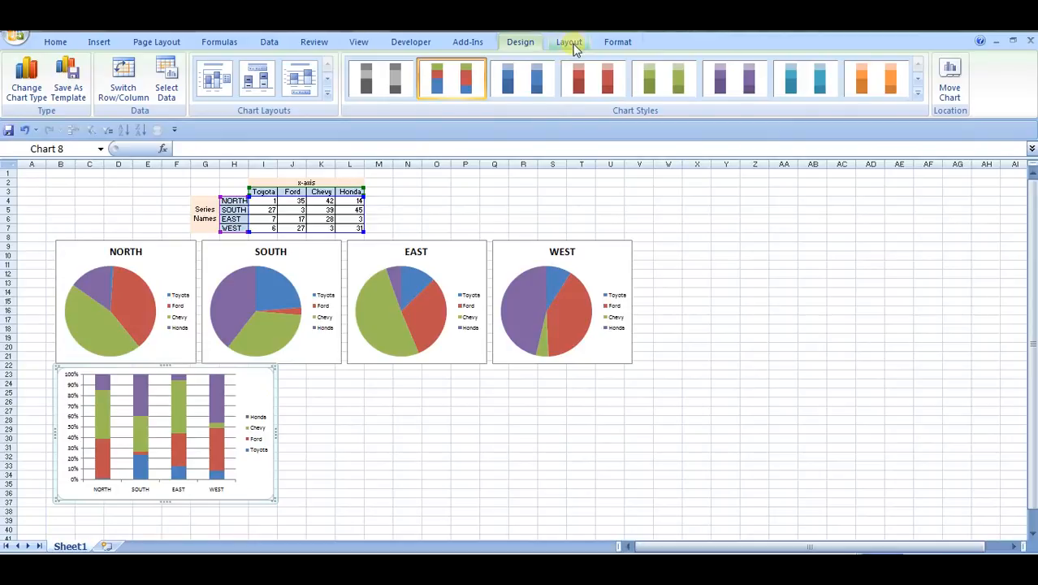
# Add centered data labels to each product segment via the chart Layout options
pyautogui.click(341, 81)
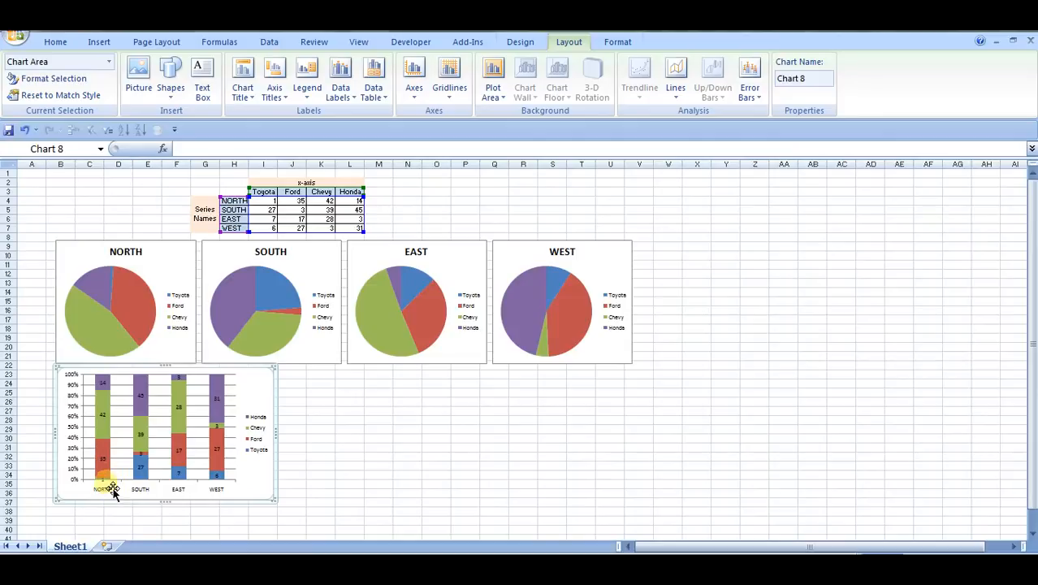
pyautogui.moveTo(111, 497)
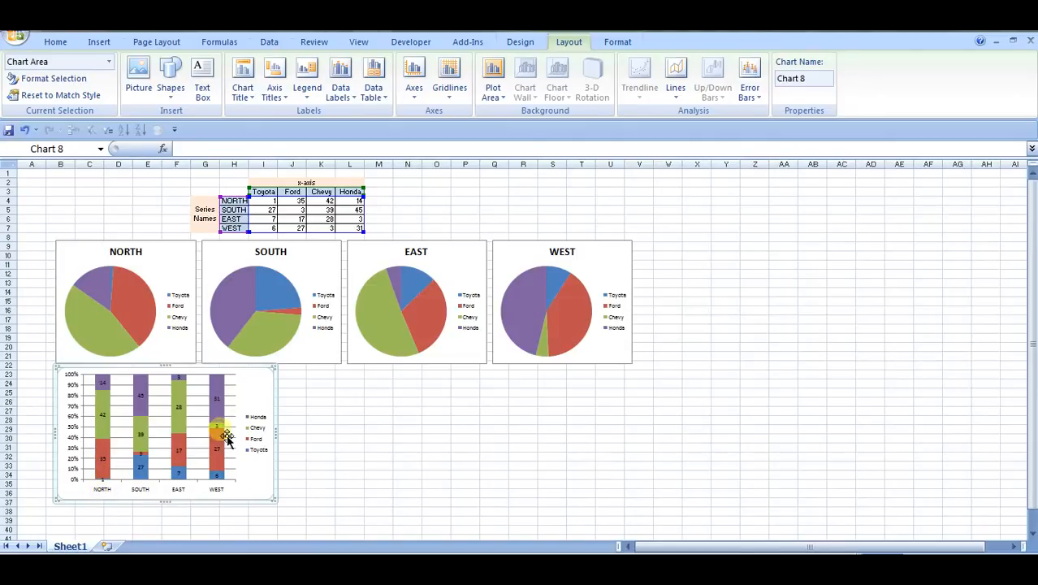
pyautogui.moveTo(179, 437)
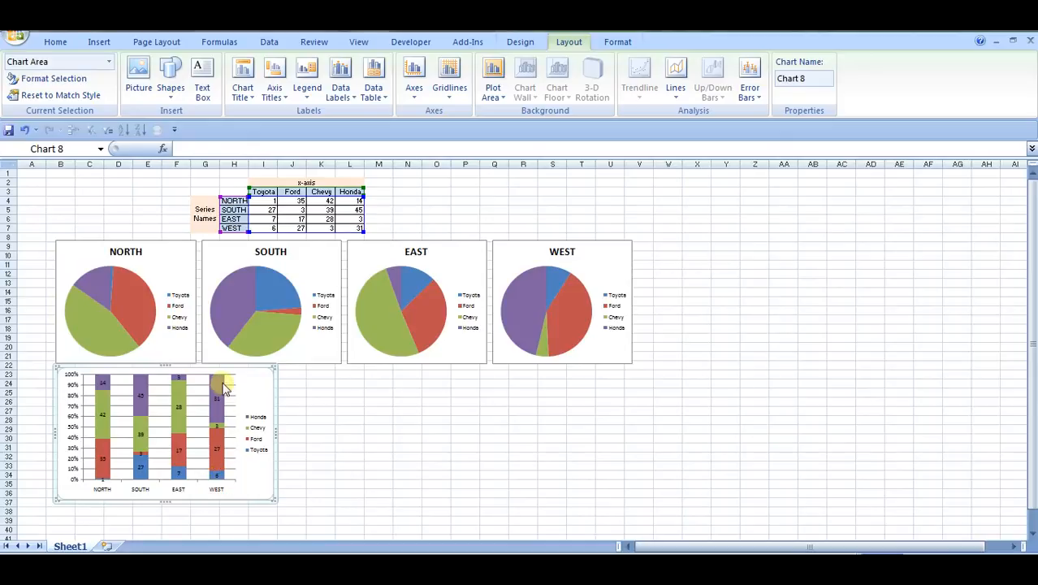
pyautogui.moveTo(221, 442)
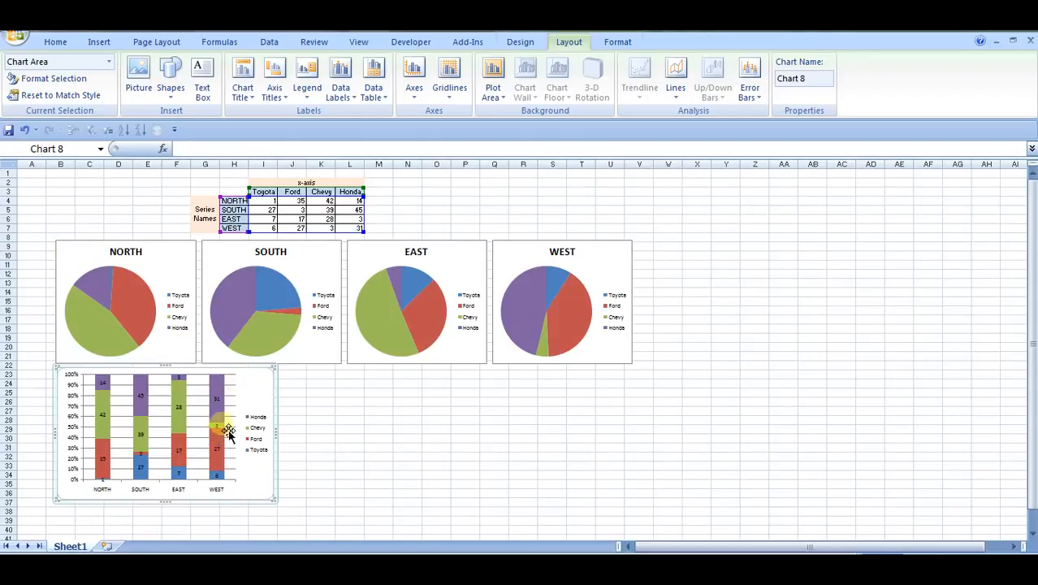
pyautogui.moveTo(263, 404)
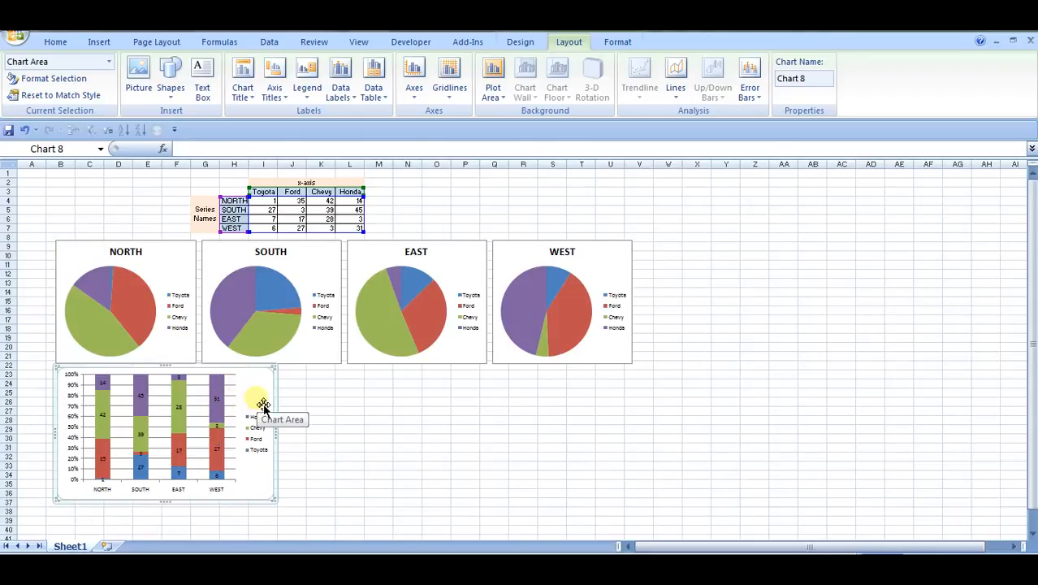
pyautogui.moveTo(213, 420)
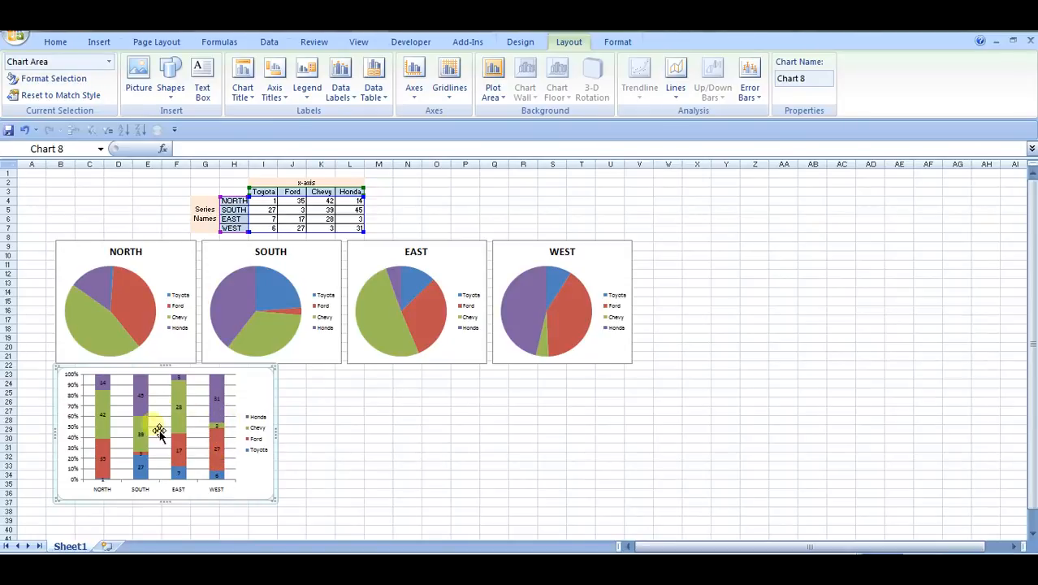
pyautogui.moveTo(260, 403)
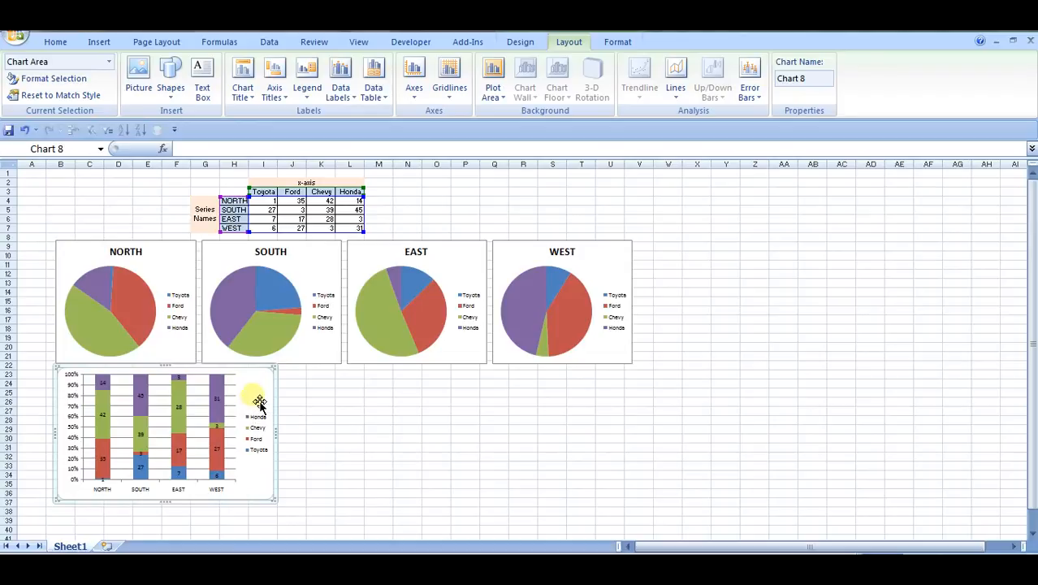